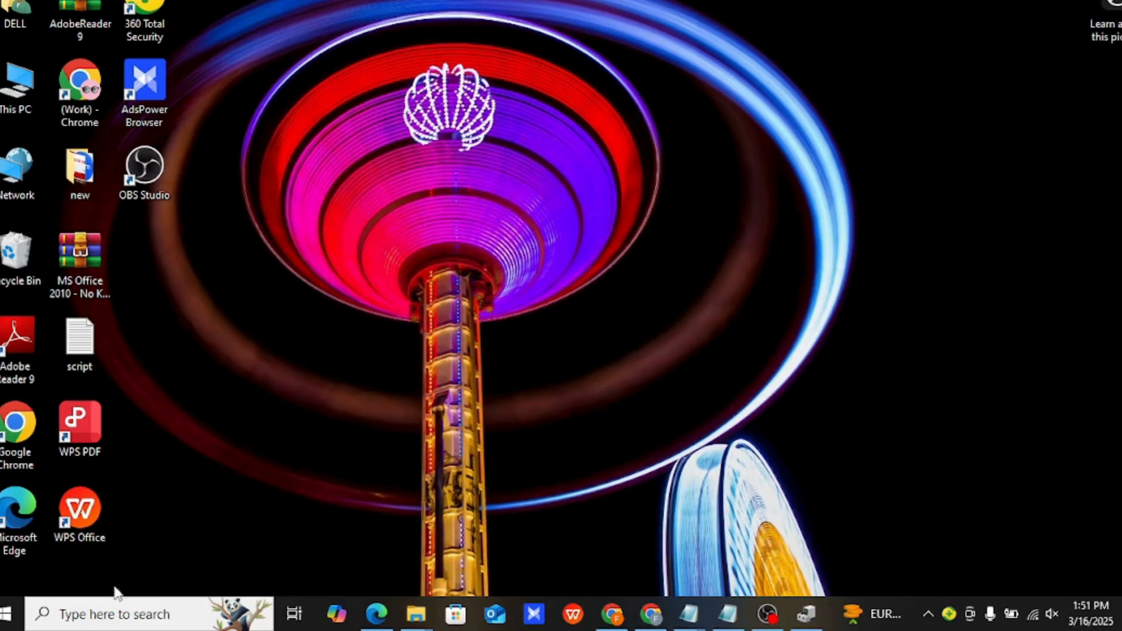
# Step: Open the taskbar search panel showing recent items, top apps and trending searches
pyautogui.click(114, 614)
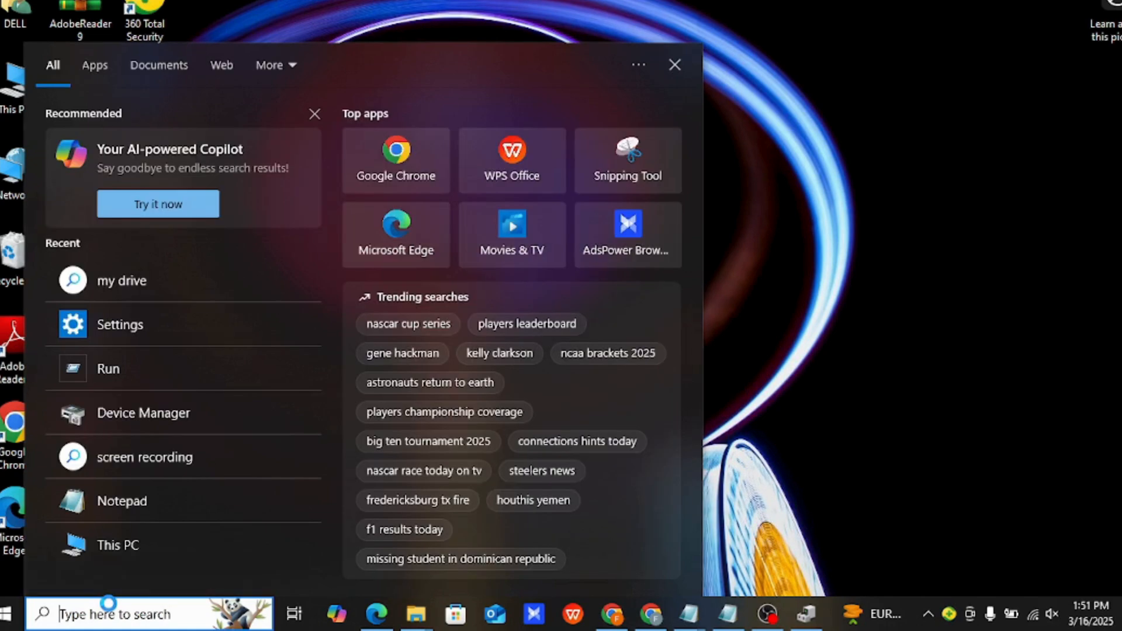
pyautogui.moveTo(118, 597)
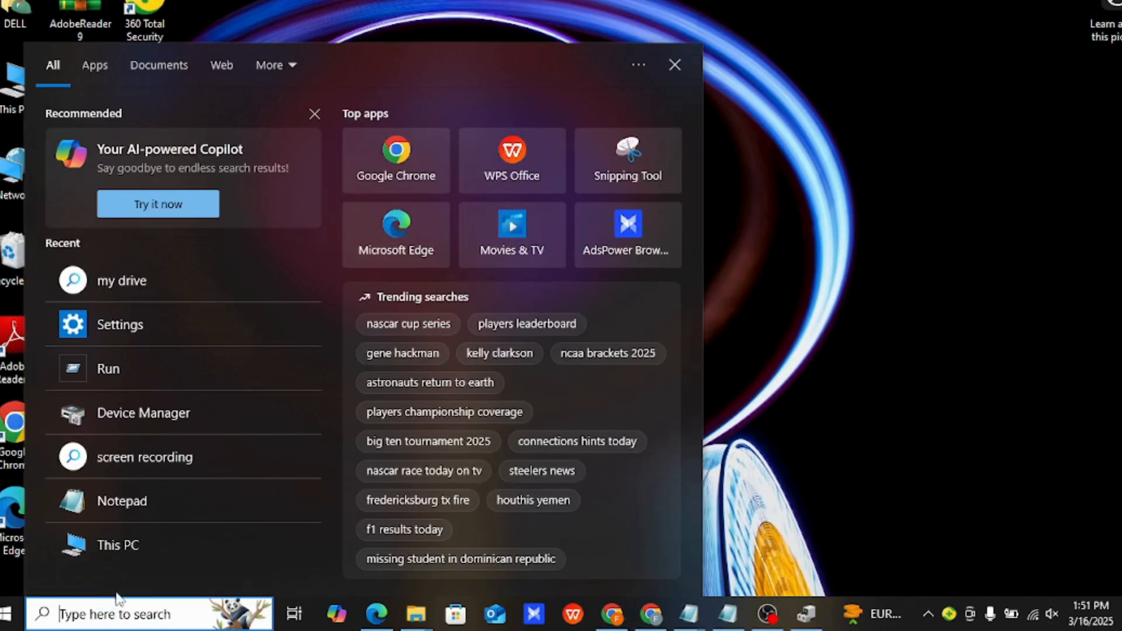
pyautogui.moveTo(154, 324)
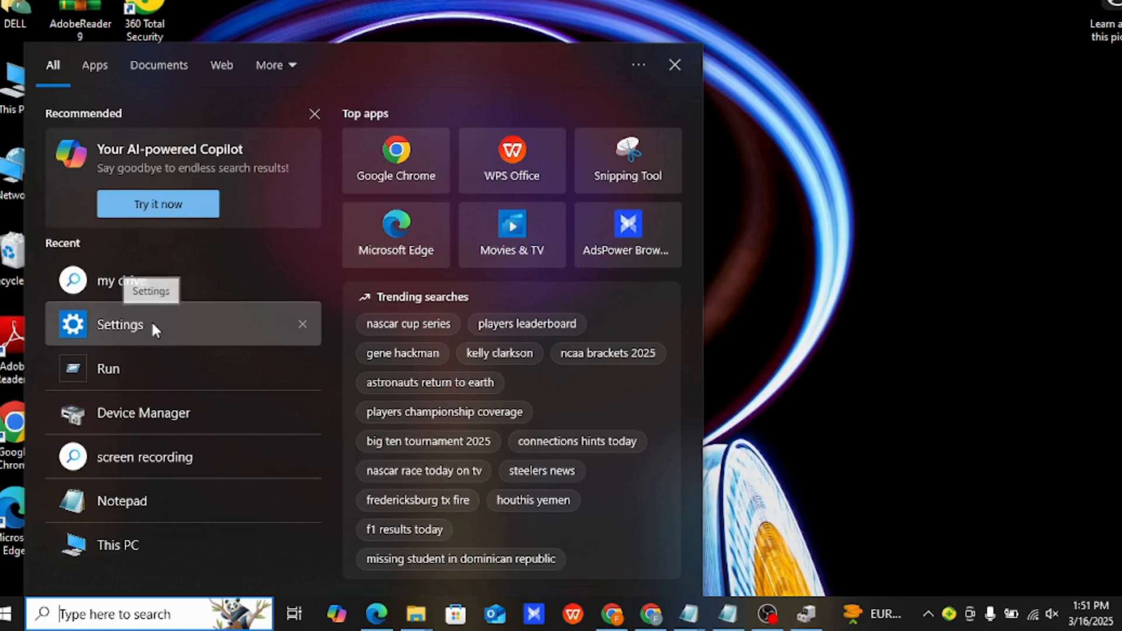
# Step: Open Settings and go to the Update & Security Windows Update page
pyautogui.click(120, 324)
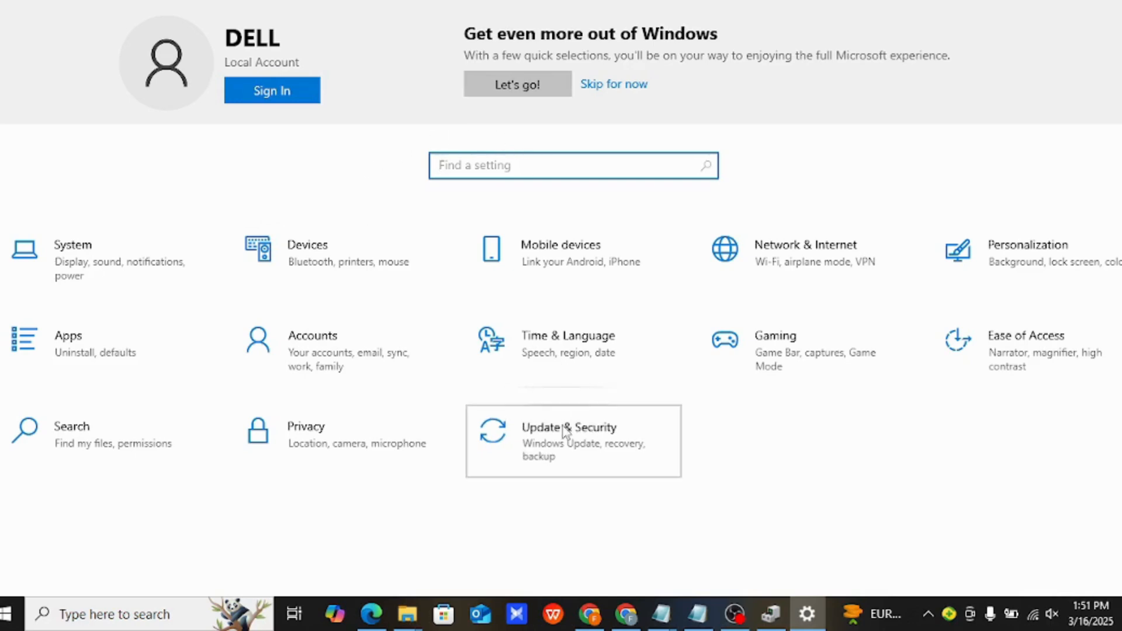
pyautogui.click(569, 427)
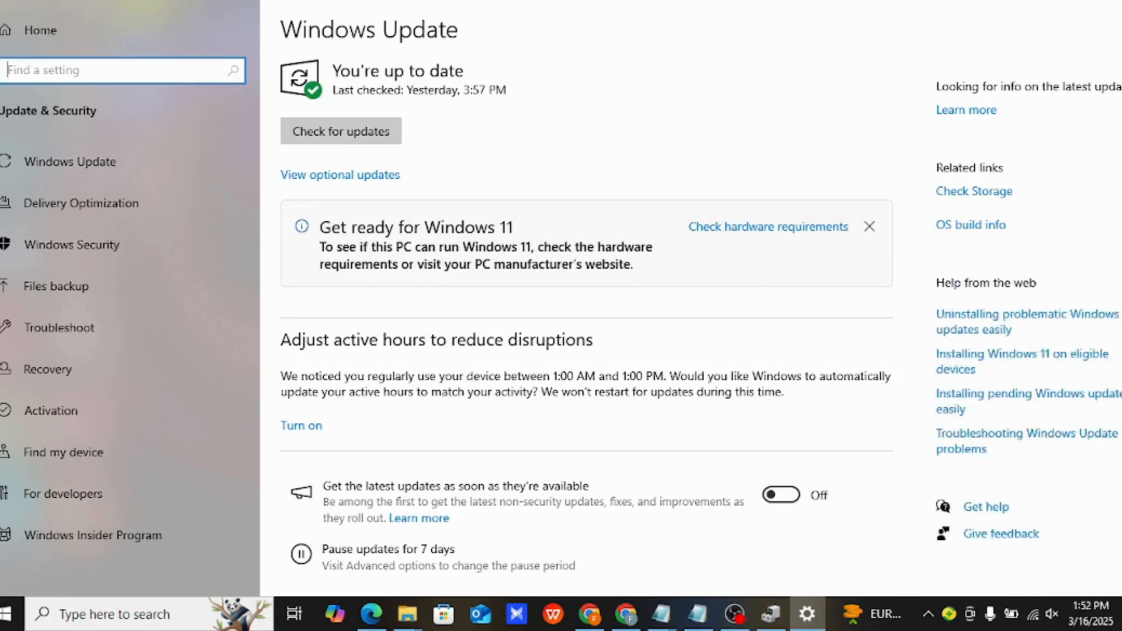
pyautogui.scroll(-3)
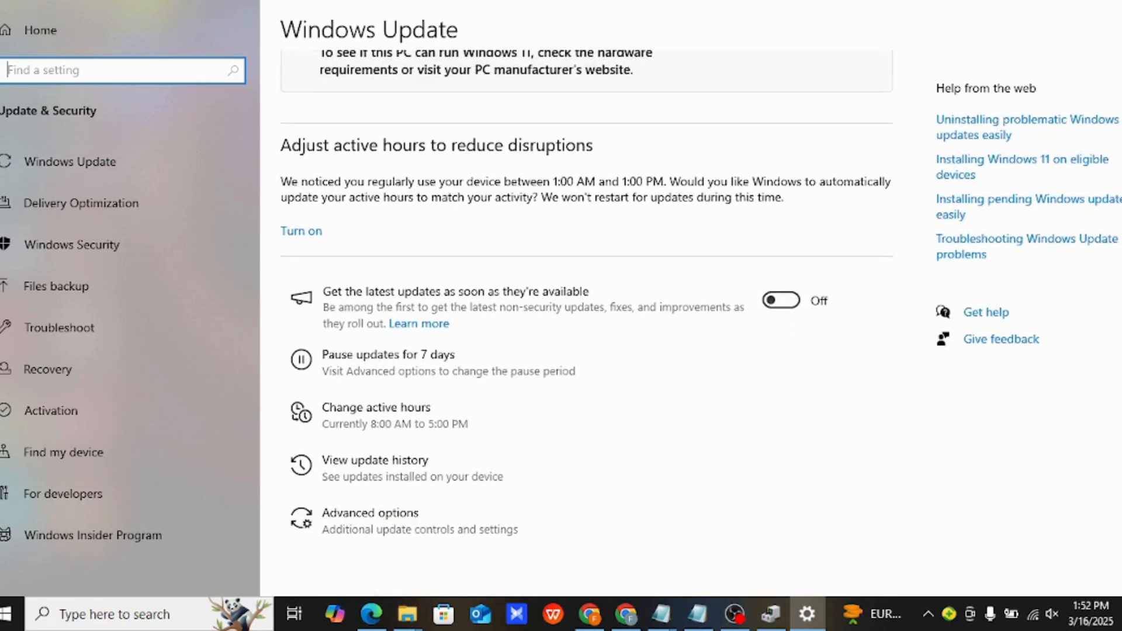
# Step: Browse the update history: one feature update, 17 quality updates, several failed .NET previews
pyautogui.click(375, 460)
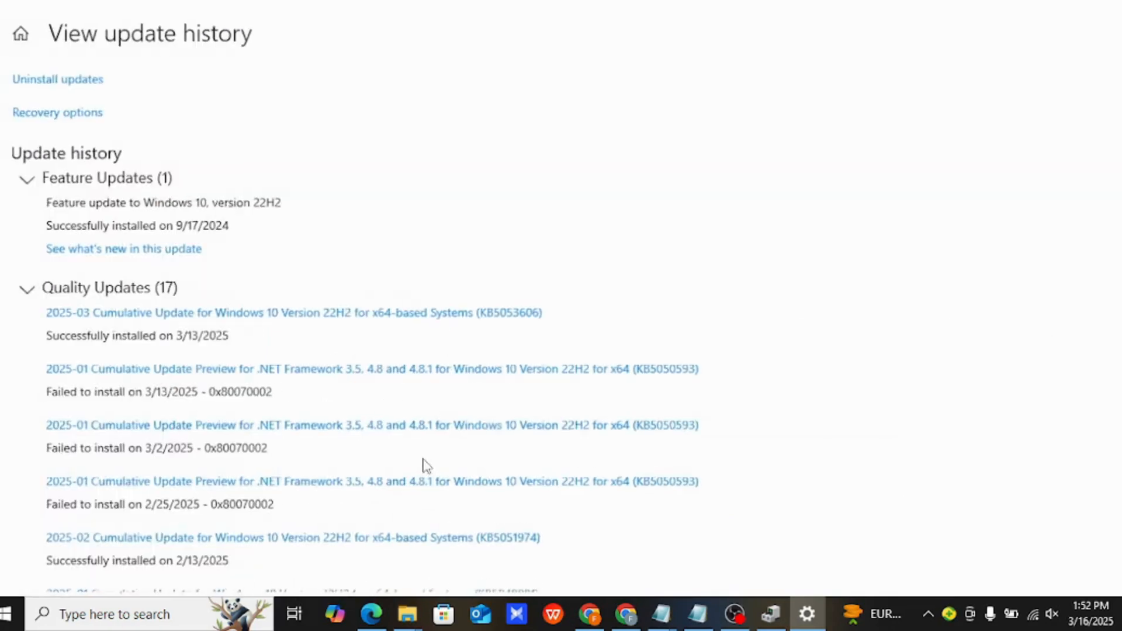
pyautogui.scroll(-3)
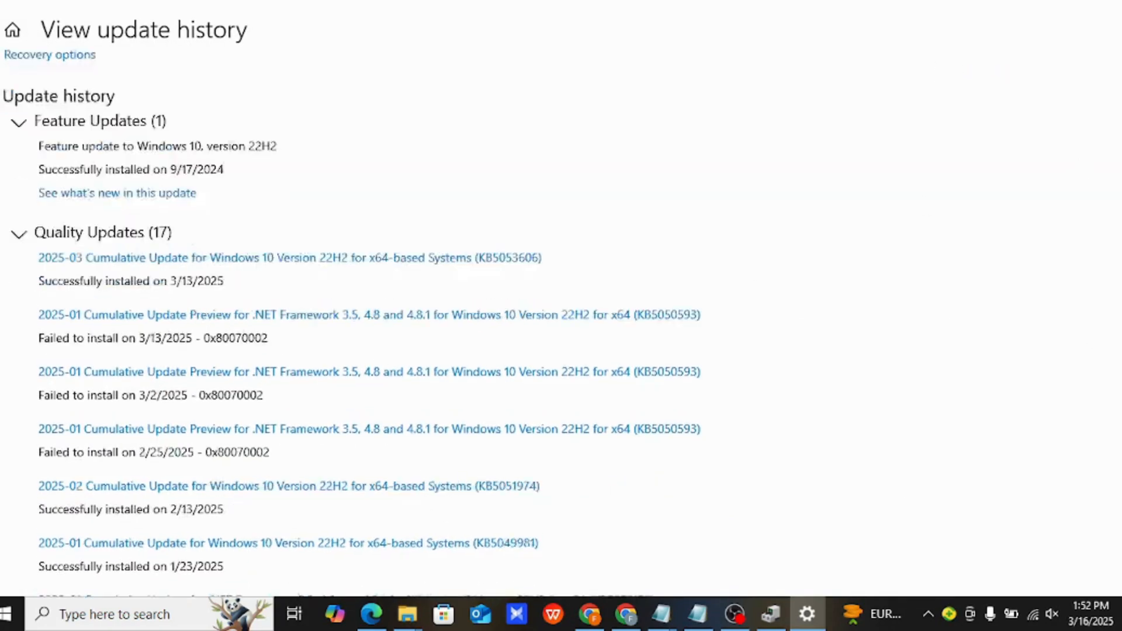
pyautogui.scroll(-3)
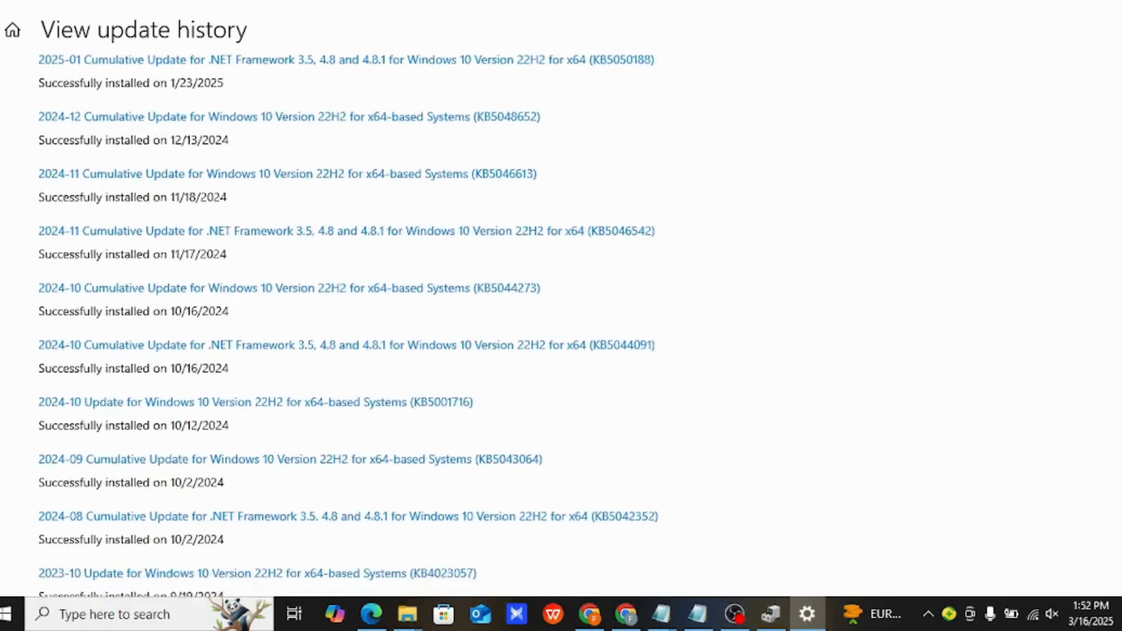
pyautogui.scroll(-3)
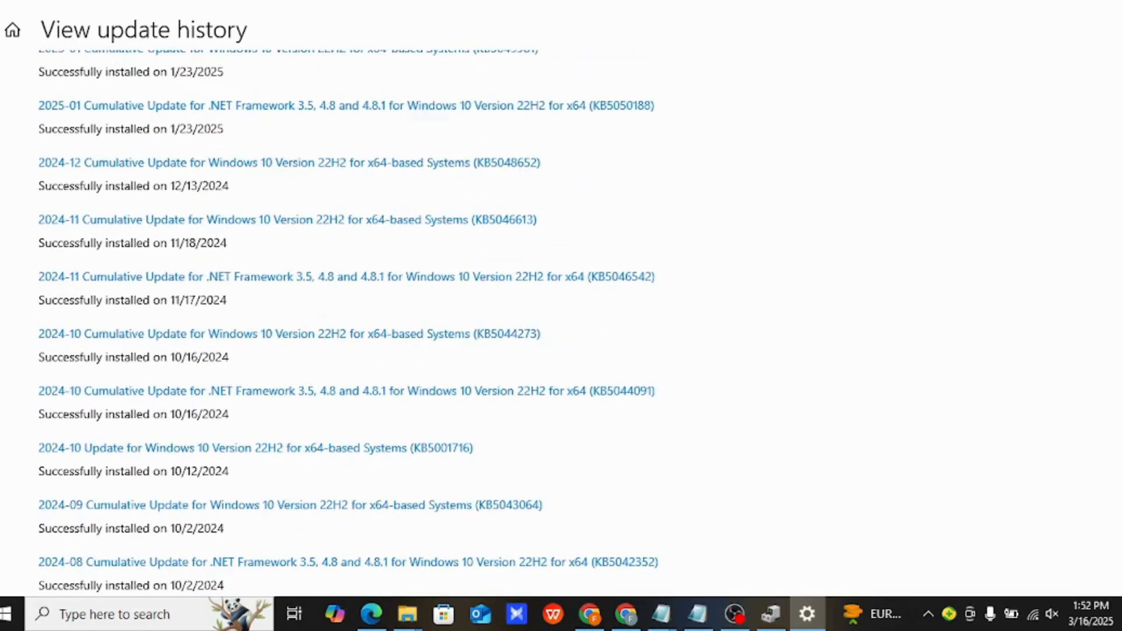
pyautogui.scroll(3)
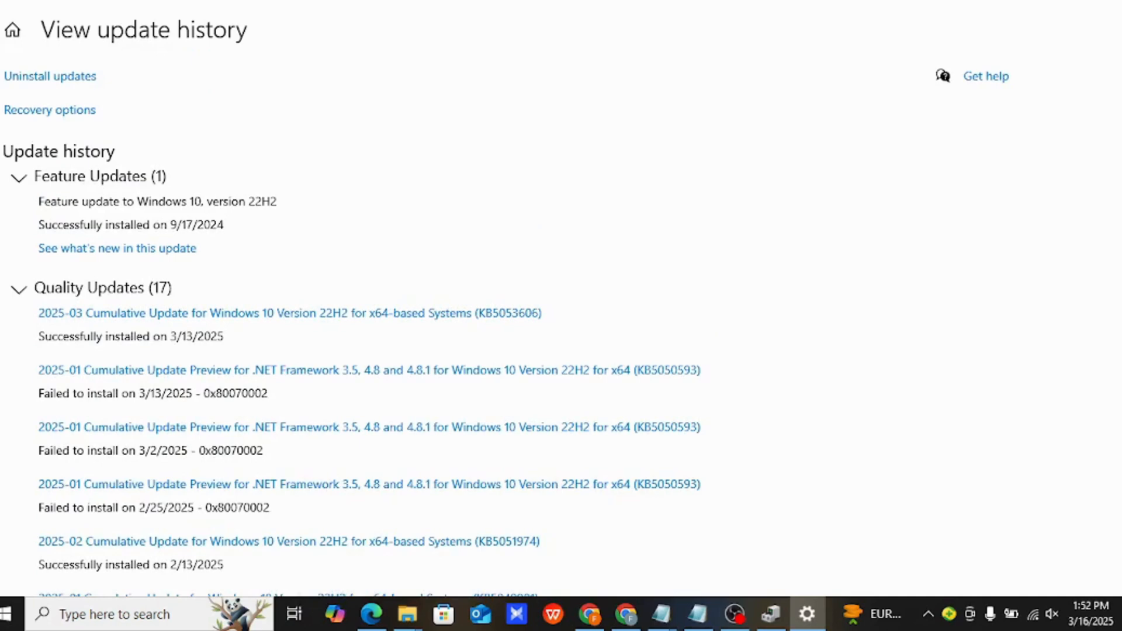
pyautogui.moveTo(542, 181)
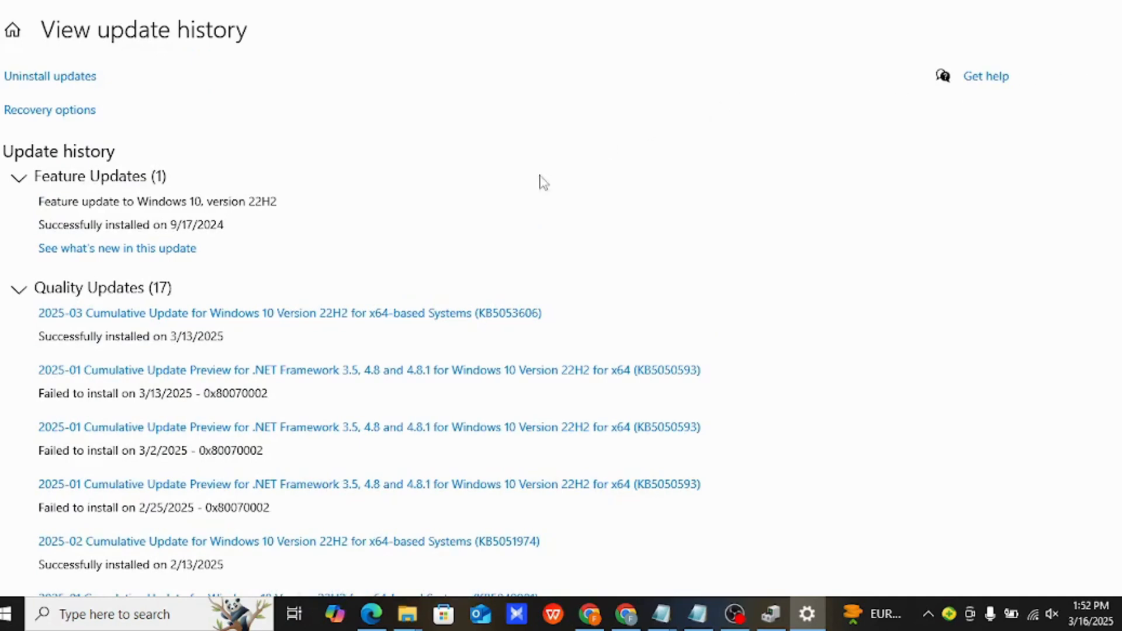
pyautogui.scroll(-3)
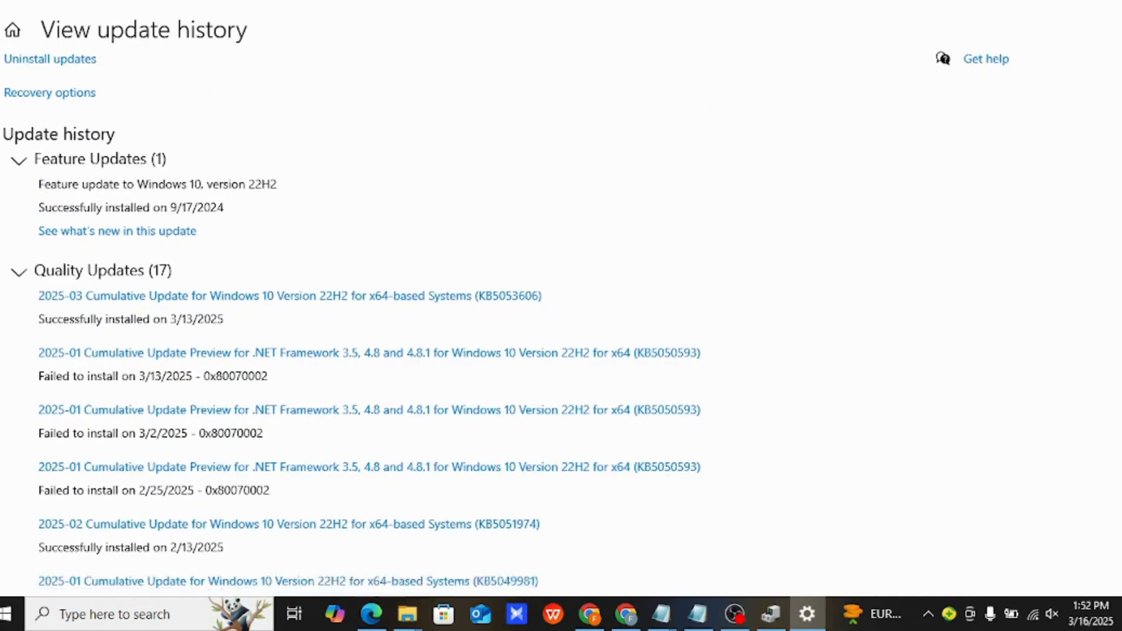
pyautogui.scroll(-3)
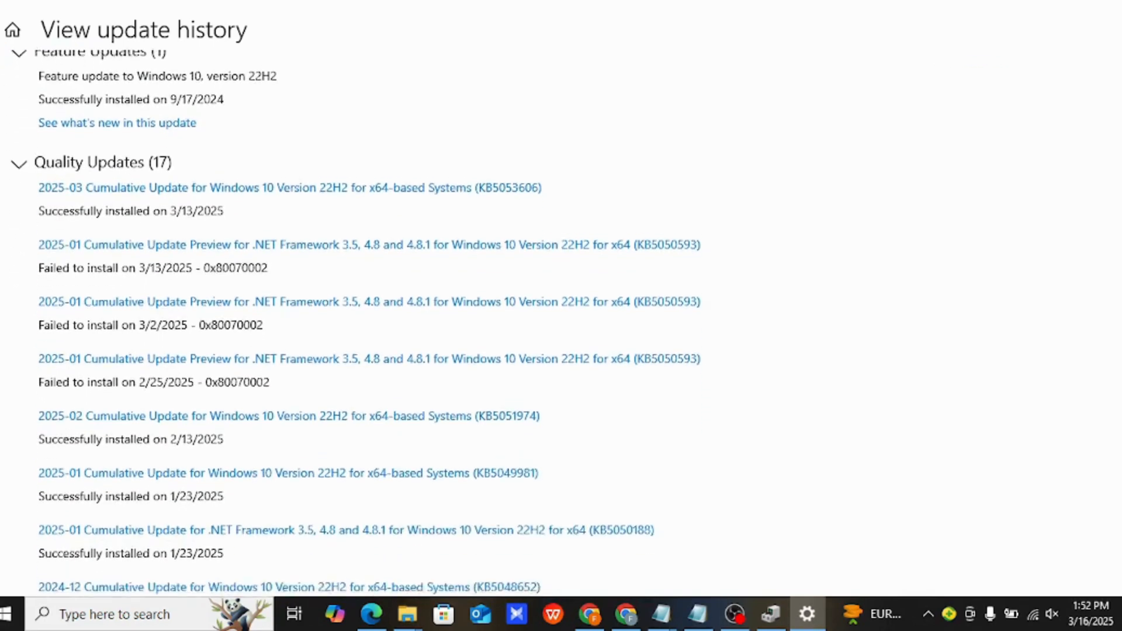
pyautogui.scroll(-3)
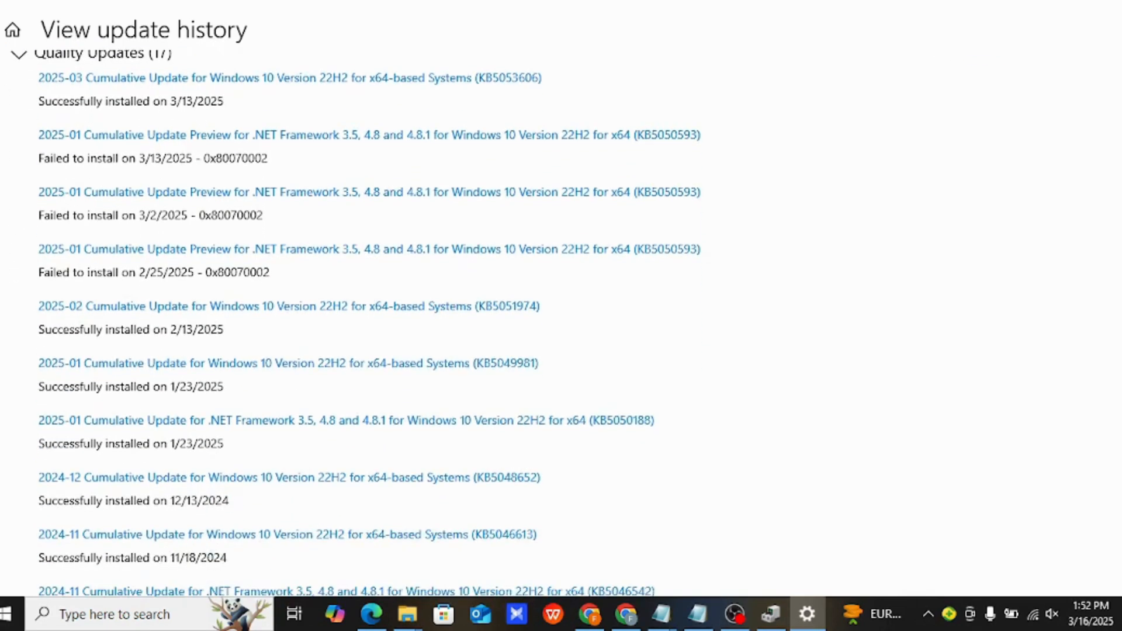
pyautogui.scroll(-3)
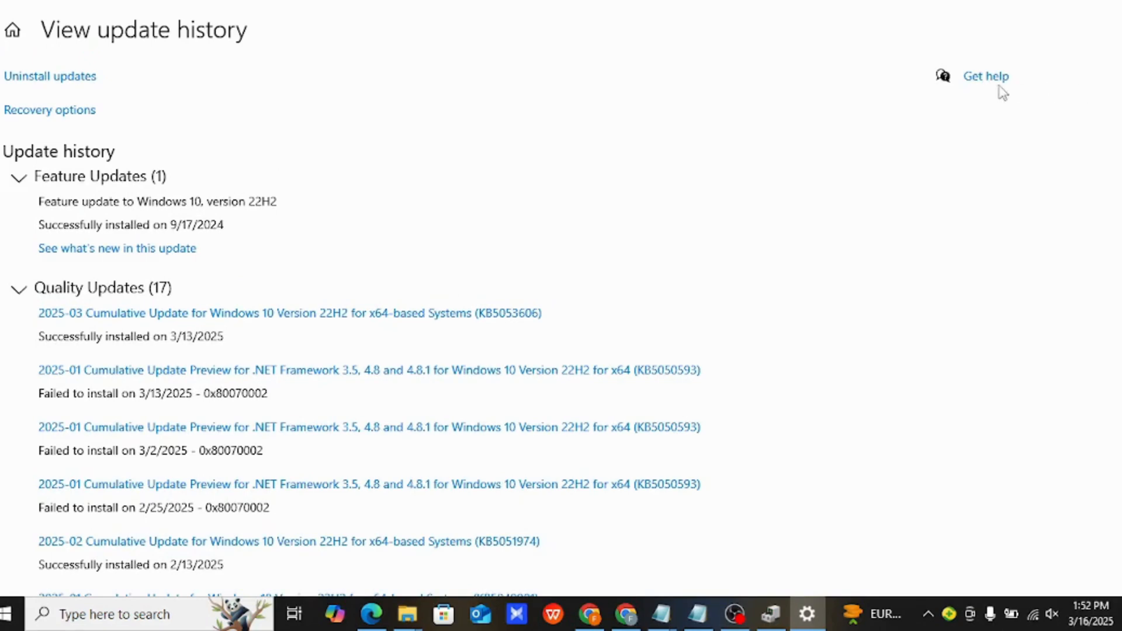
pyautogui.scroll(-3)
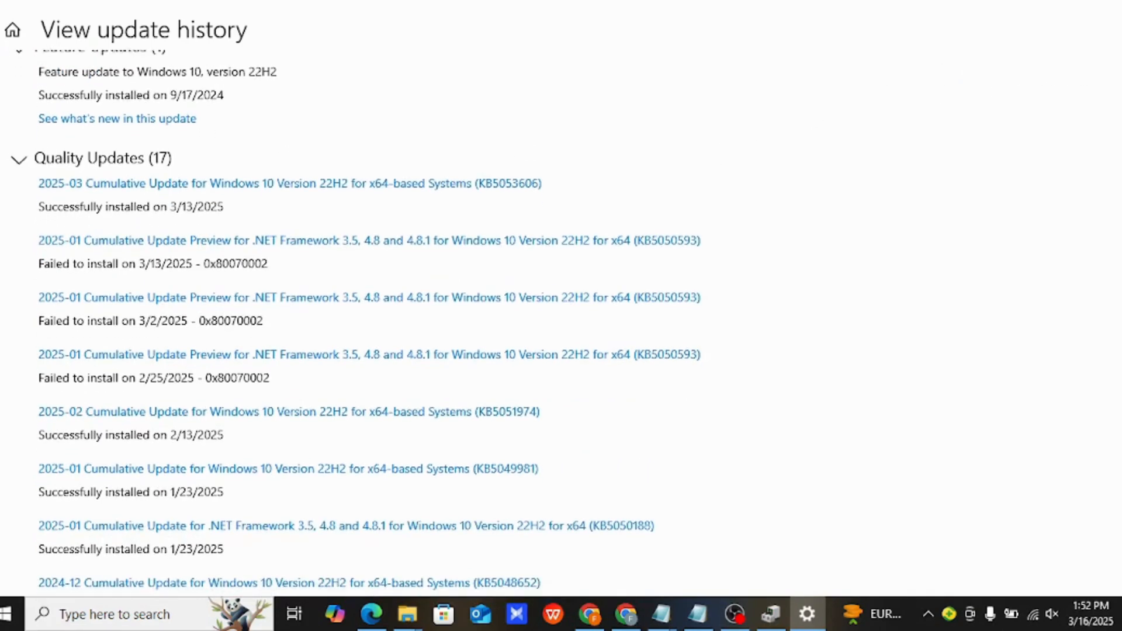
pyautogui.scroll(-3)
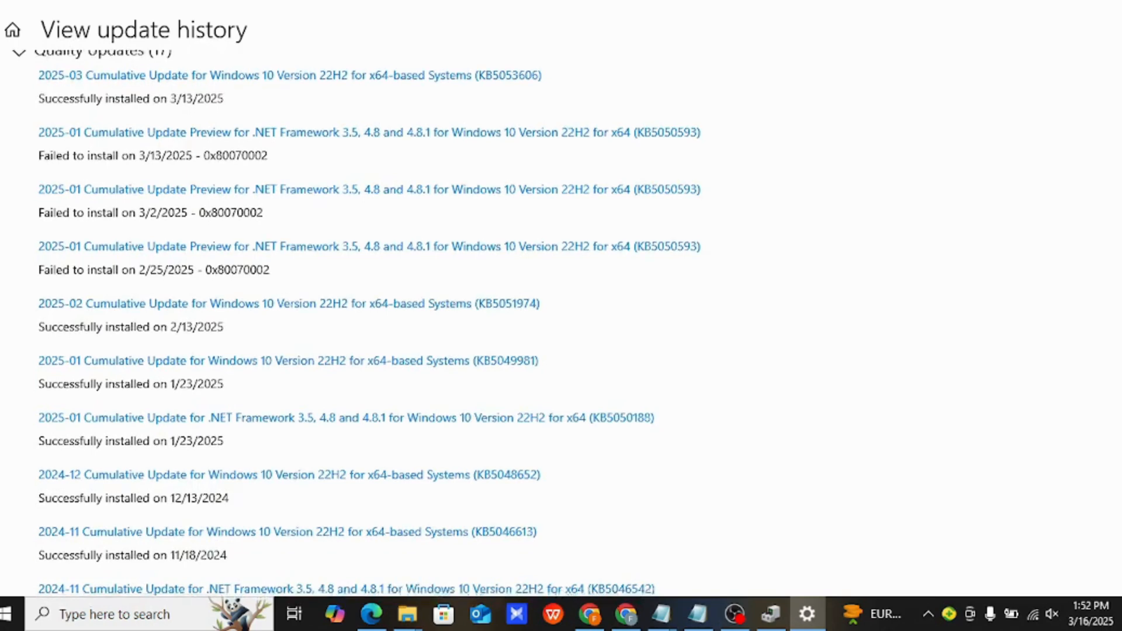
pyautogui.scroll(-3)
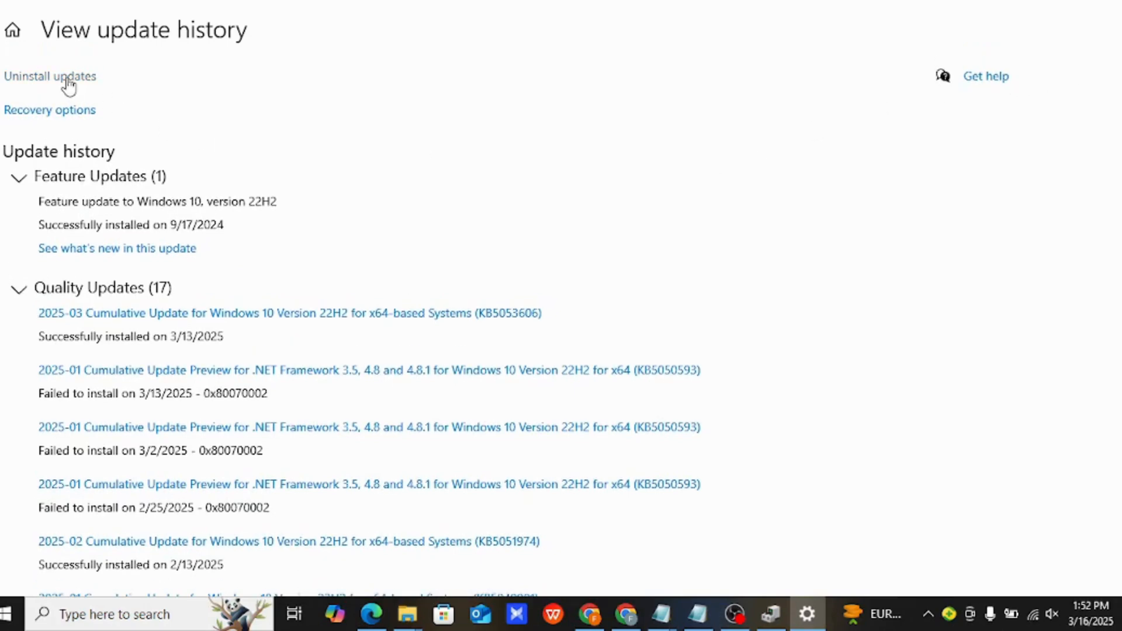
# Step: Review the 12 installed updates, select KB5053606, and close Installed Updates
pyautogui.click(49, 75)
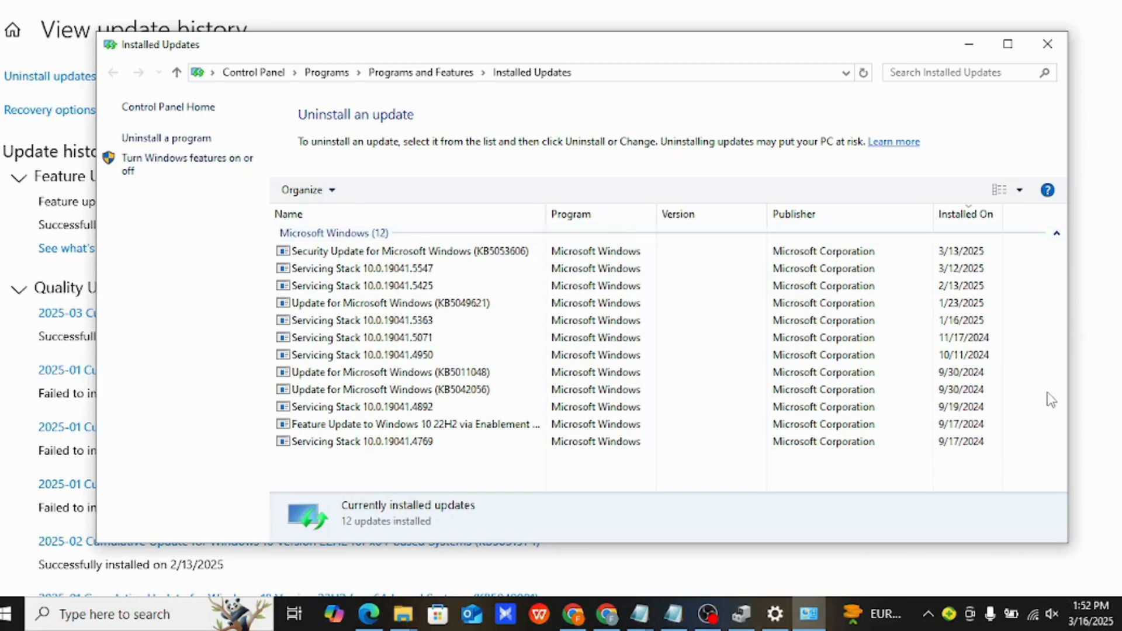
pyautogui.moveTo(1062, 476)
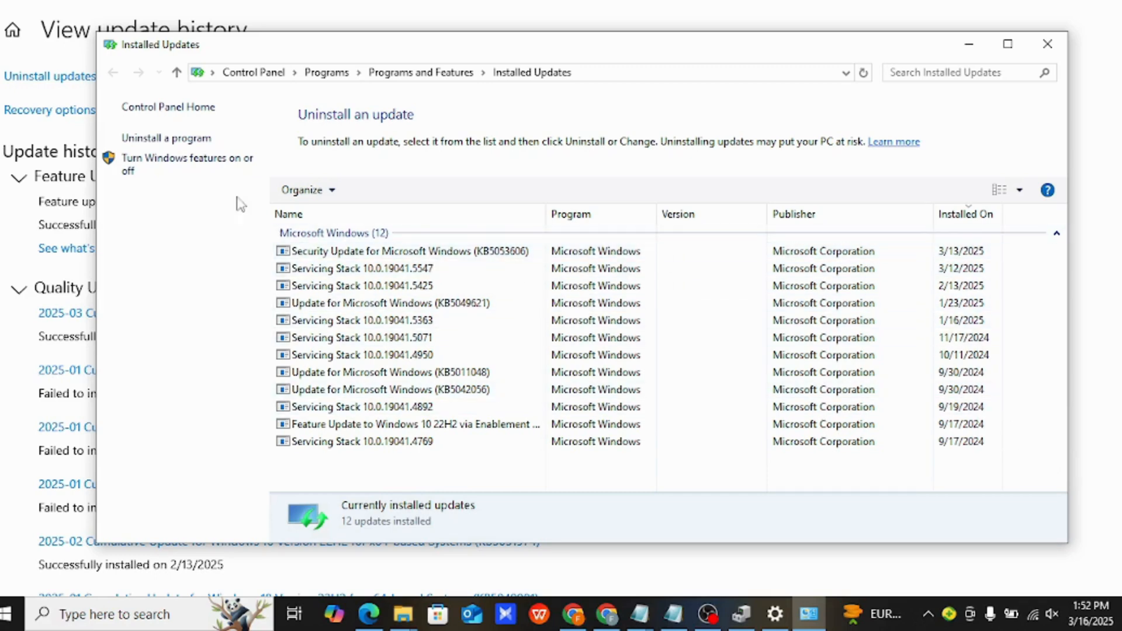
pyautogui.click(401, 423)
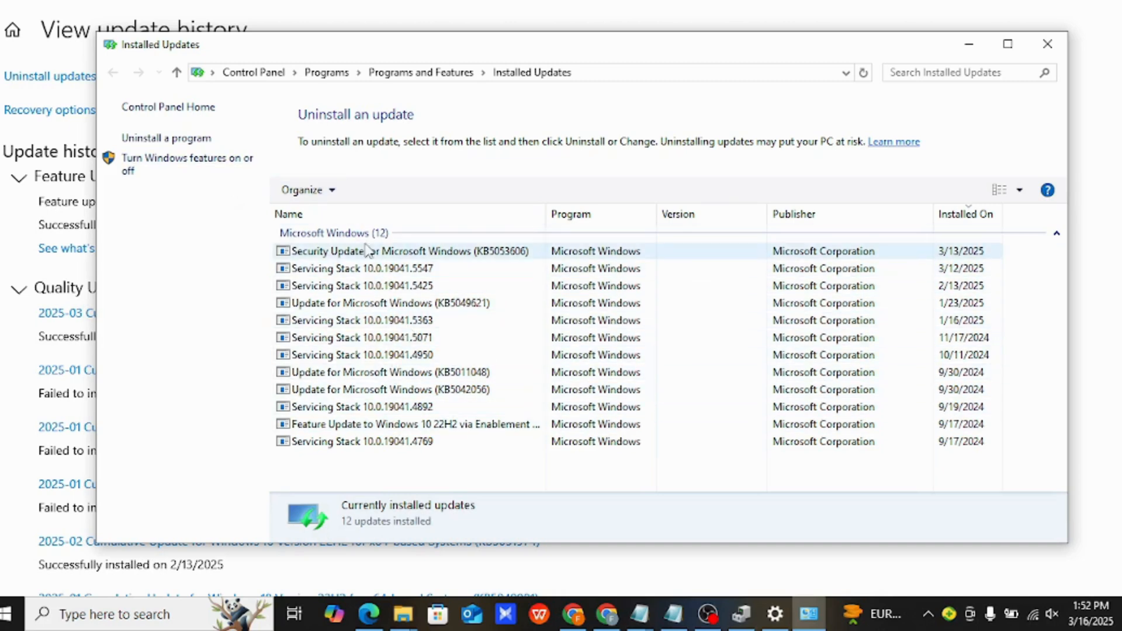
pyautogui.click(410, 251)
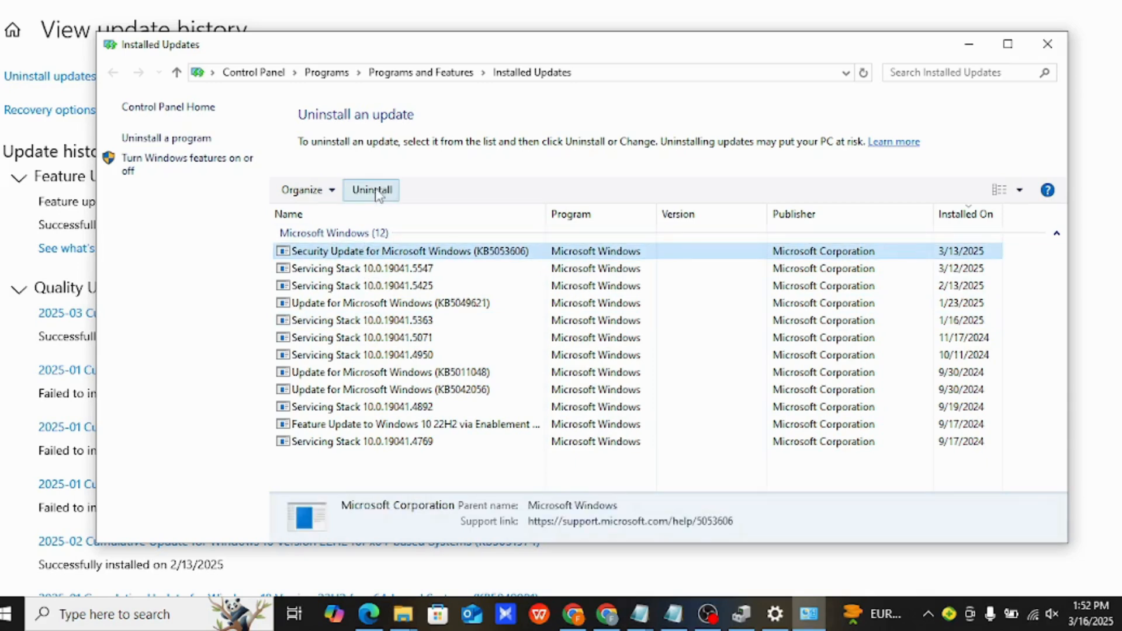
pyautogui.moveTo(372, 189)
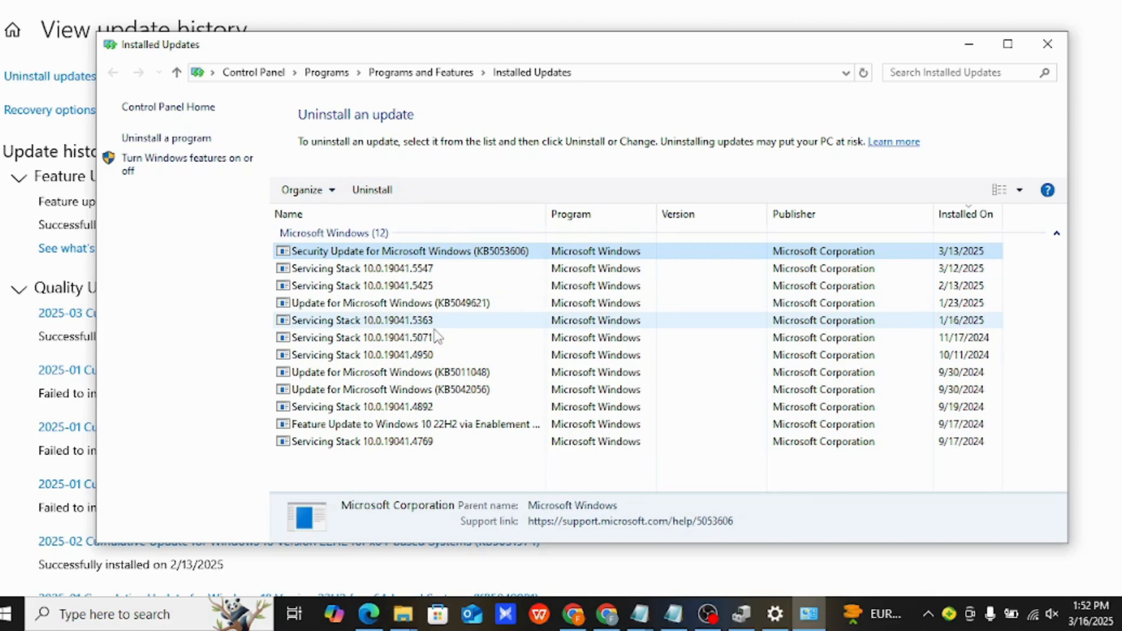
pyautogui.moveTo(829, 103)
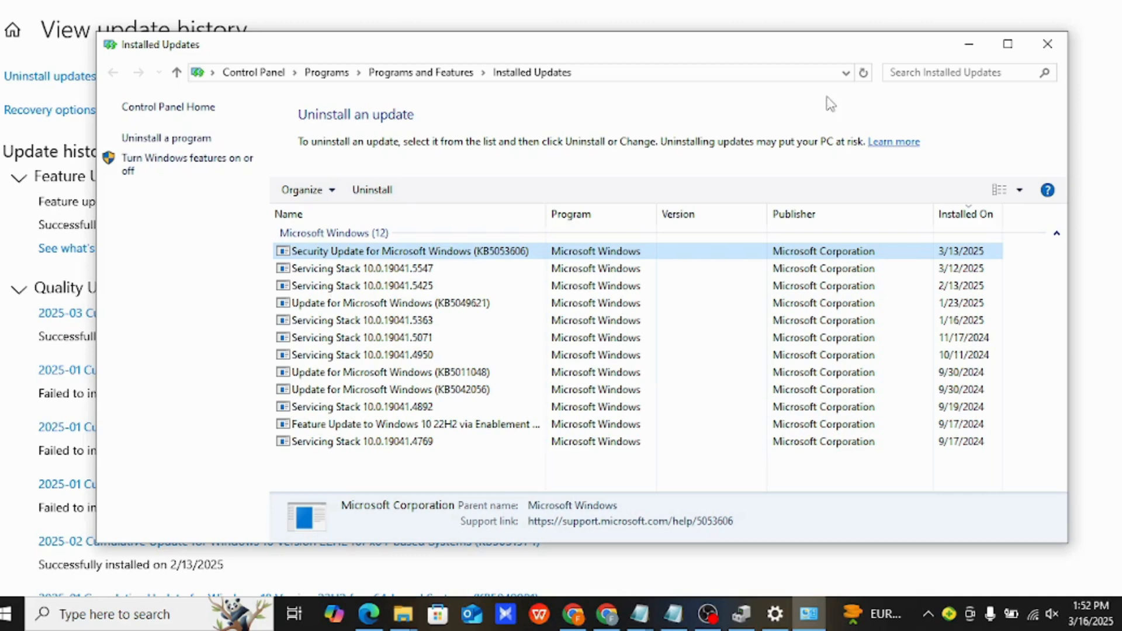
pyautogui.moveTo(1008, 44)
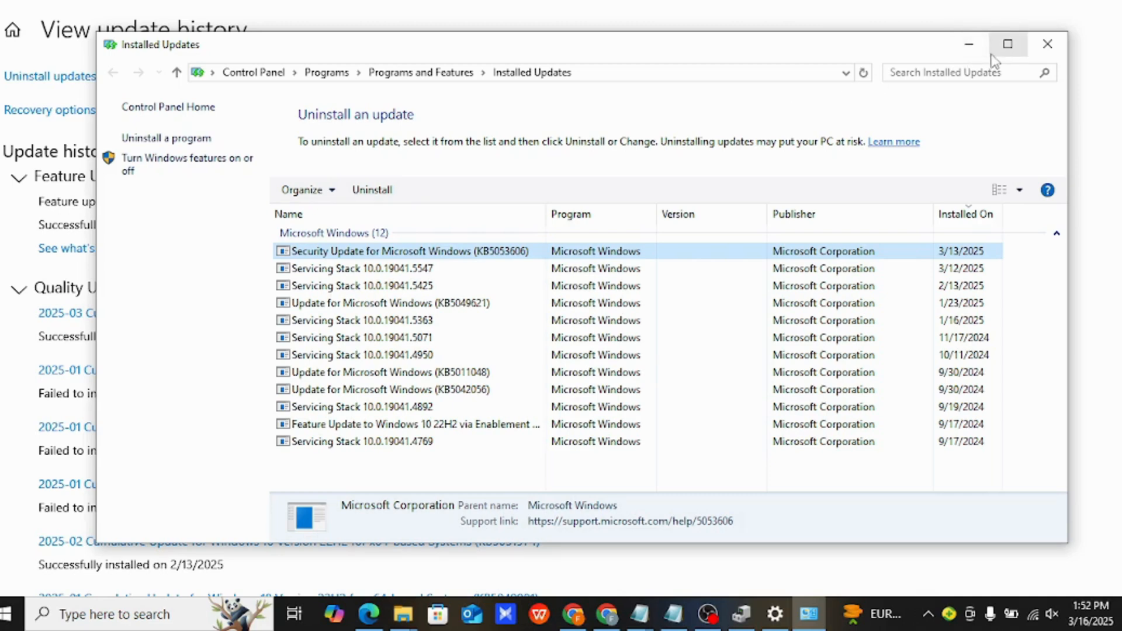
pyautogui.click(1047, 44)
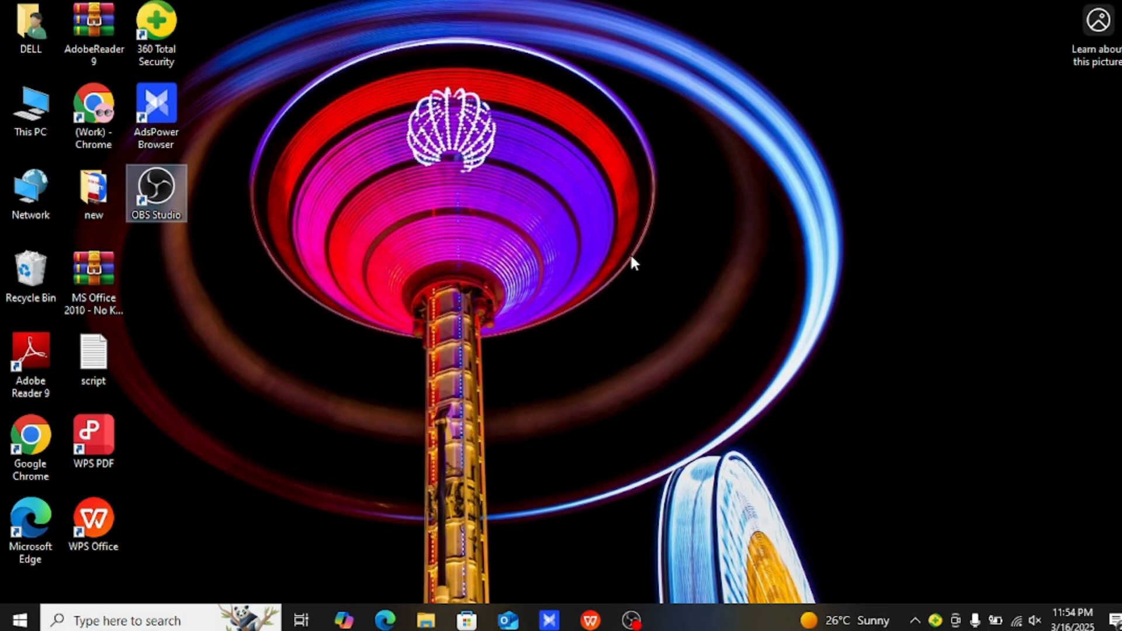
pyautogui.moveTo(580, 293)
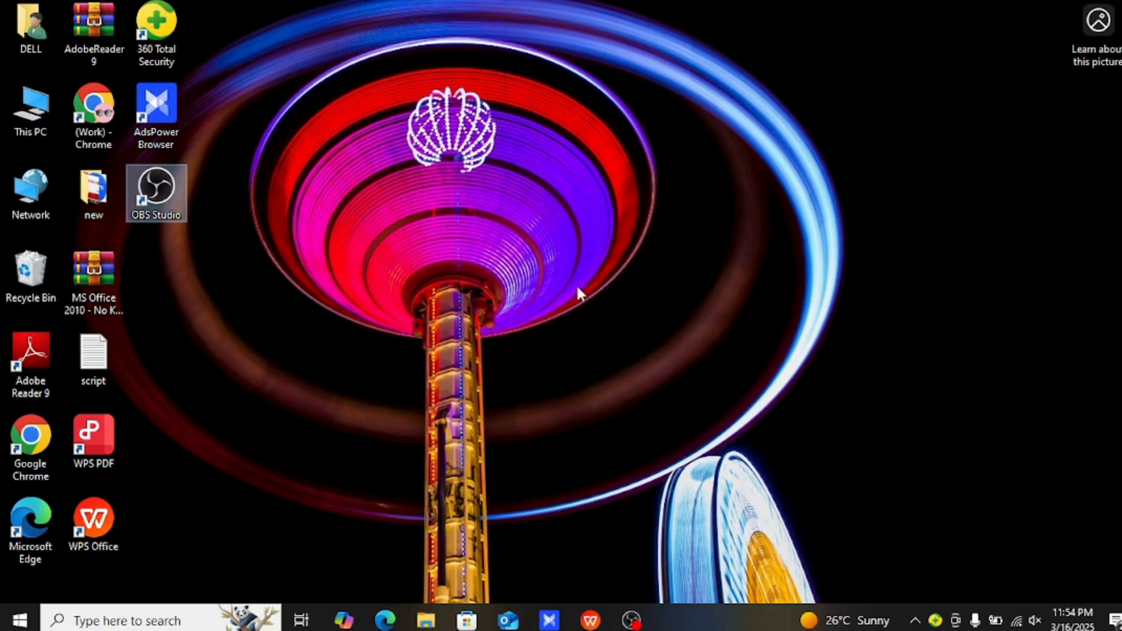
pyautogui.moveTo(557, 306)
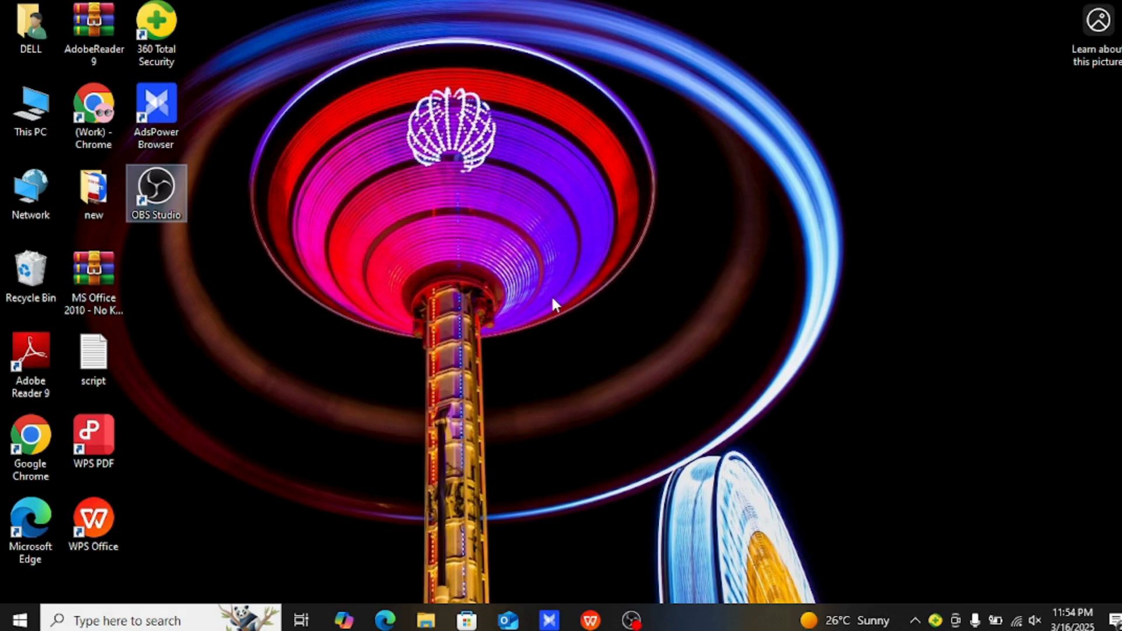
pyautogui.moveTo(176, 582)
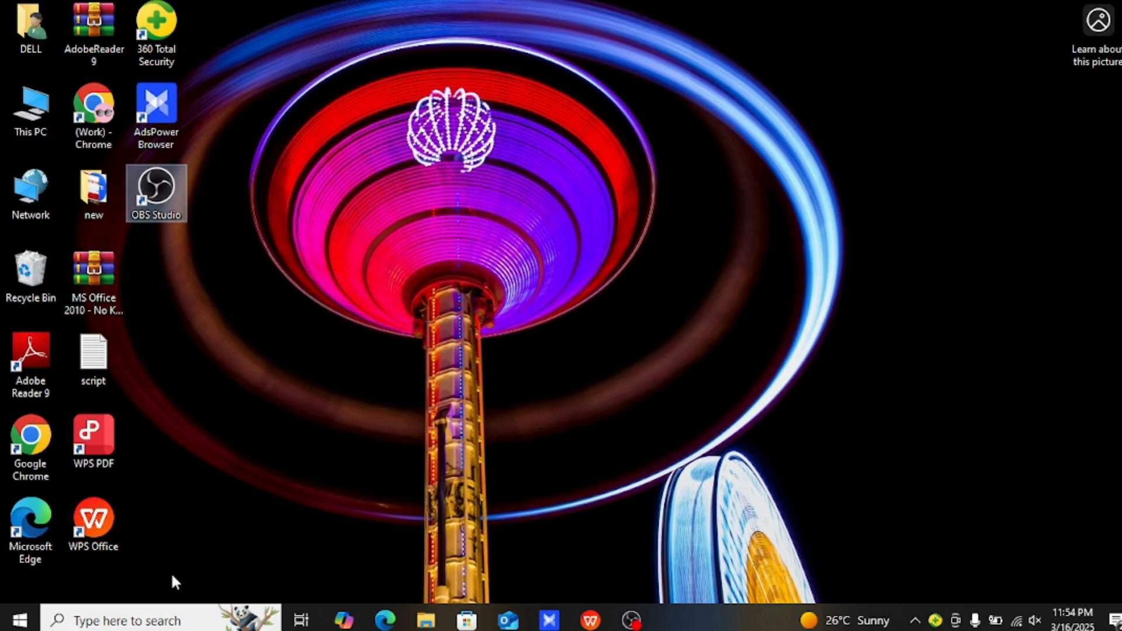
pyautogui.moveTo(262, 526)
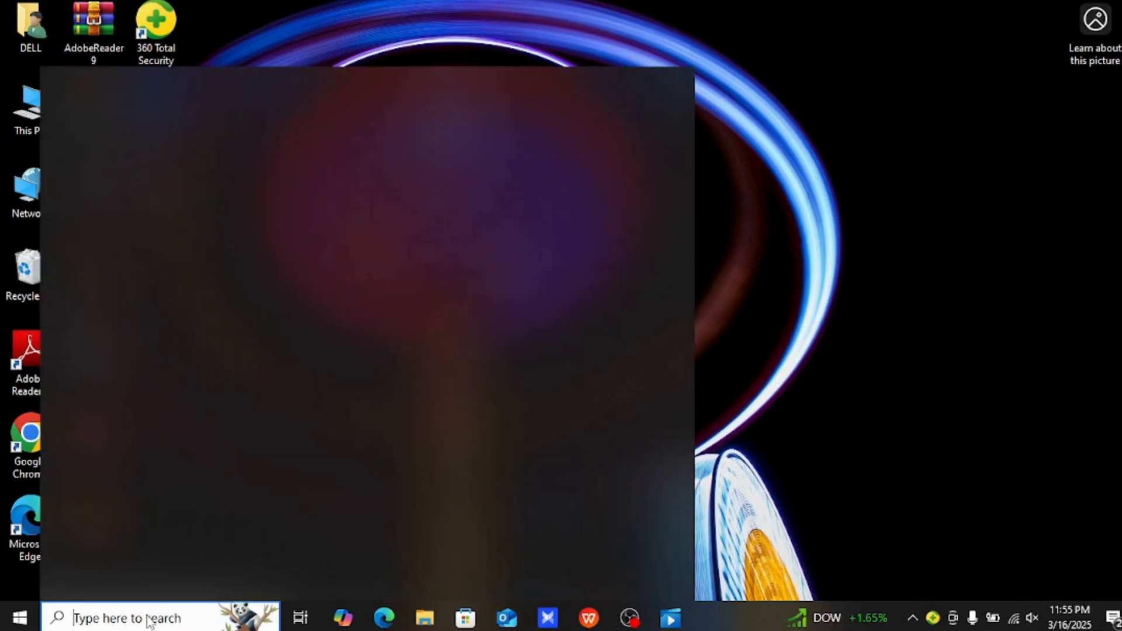
# Step: Search for 'recovery' and open the Recovery Control Panel page
pyautogui.write('run')
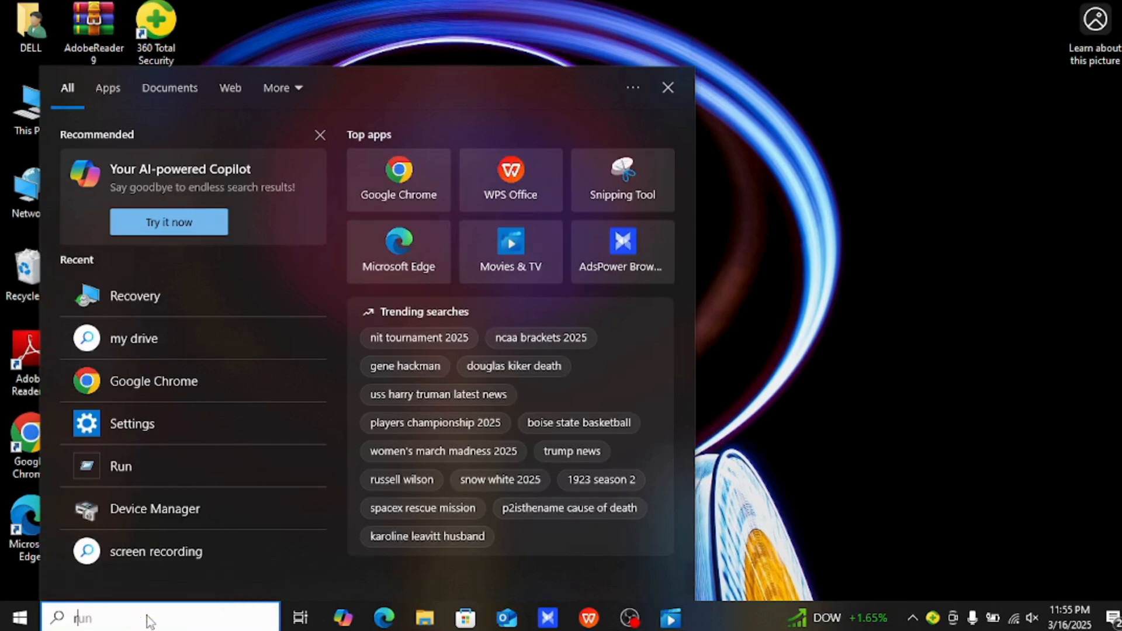
pyautogui.write('recovery')
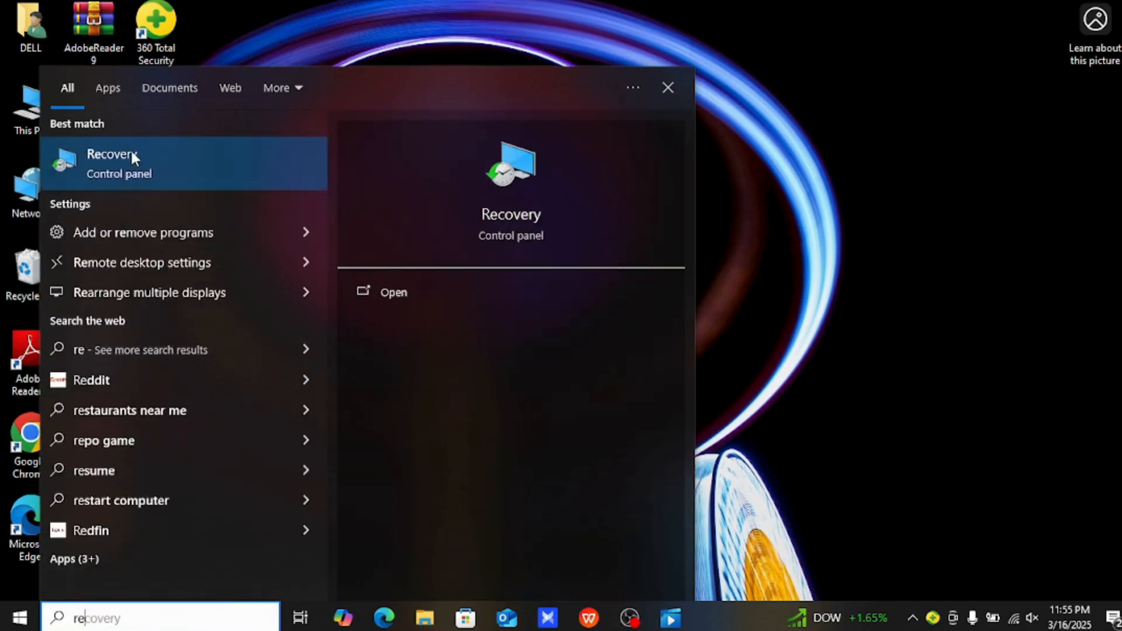
pyautogui.click(114, 154)
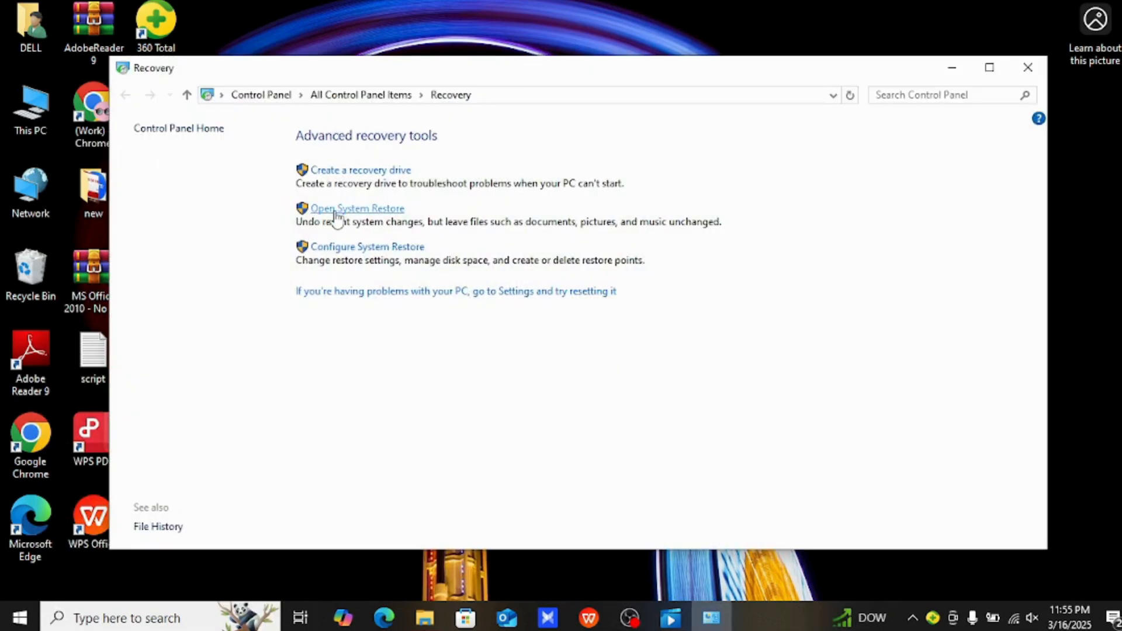
# Step: Launch System Restore and follow its link to the System Protection settings
pyautogui.click(357, 208)
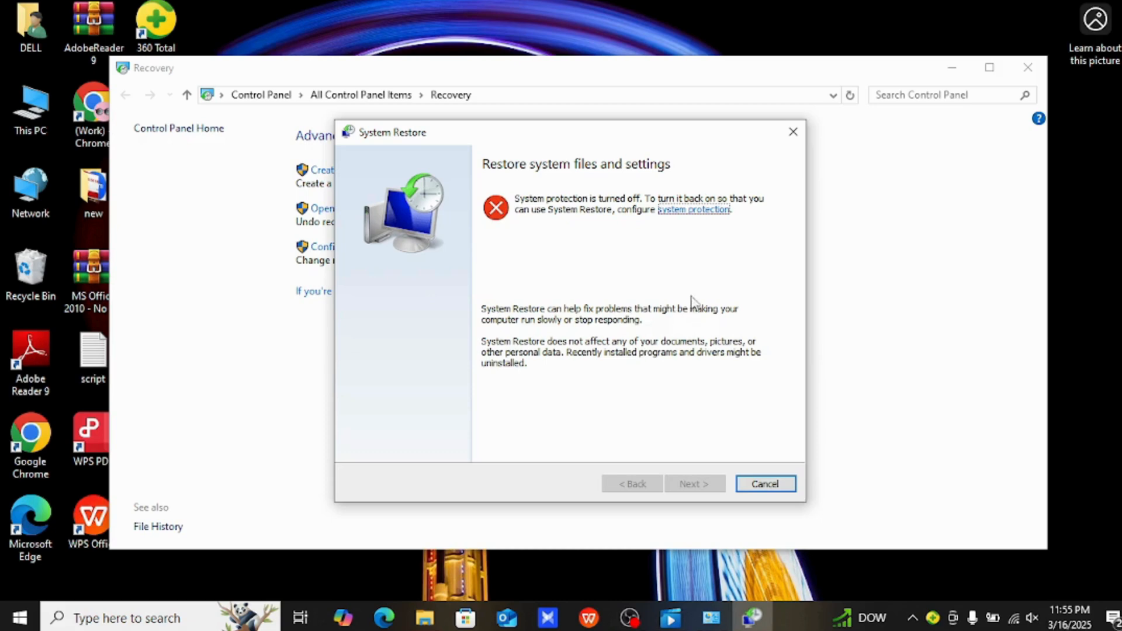
pyautogui.moveTo(694, 220)
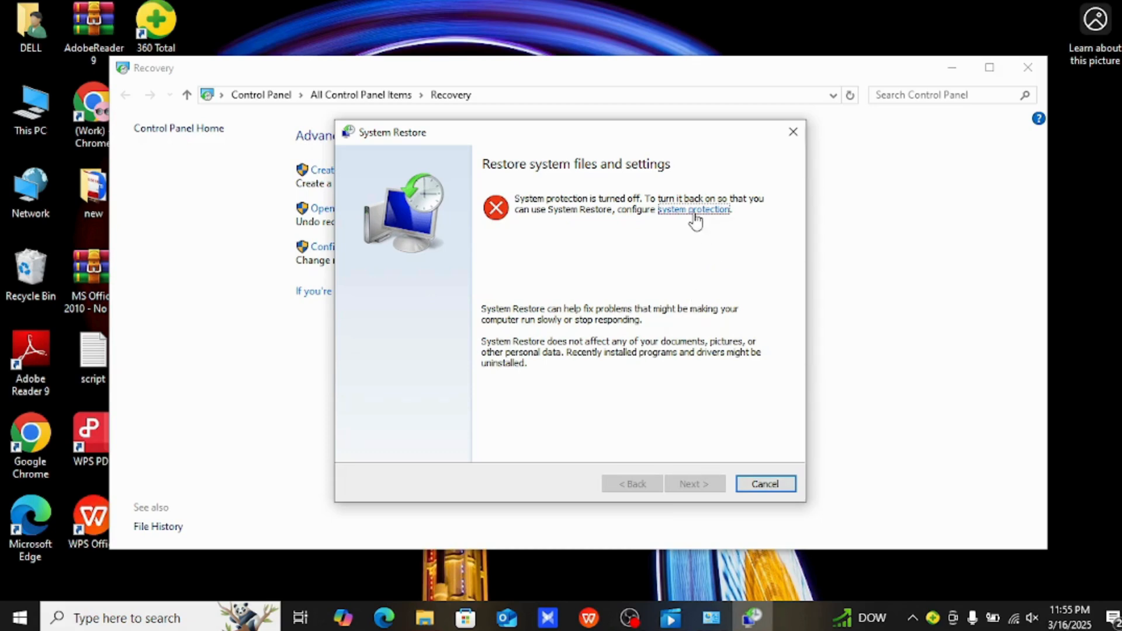
pyautogui.click(692, 209)
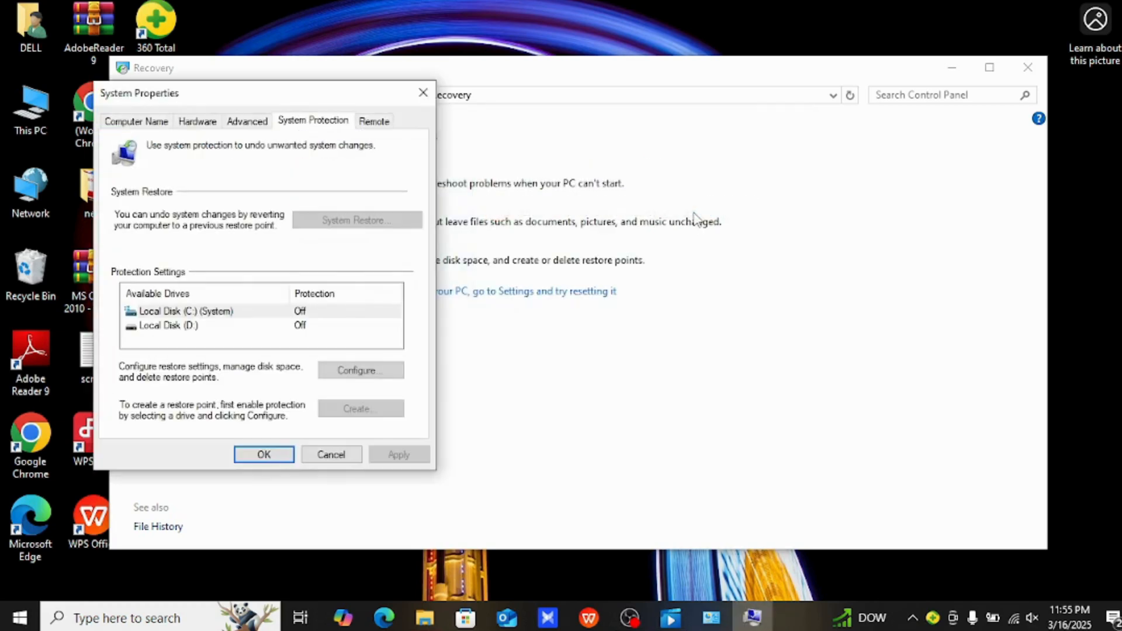
pyautogui.moveTo(243, 271)
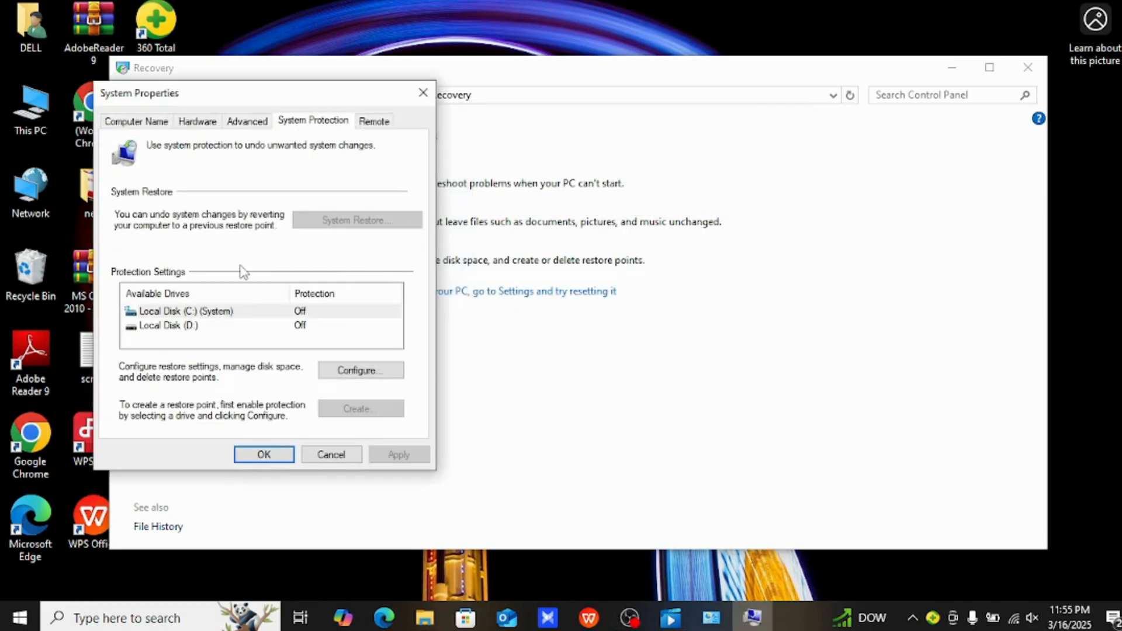
pyautogui.moveTo(277, 315)
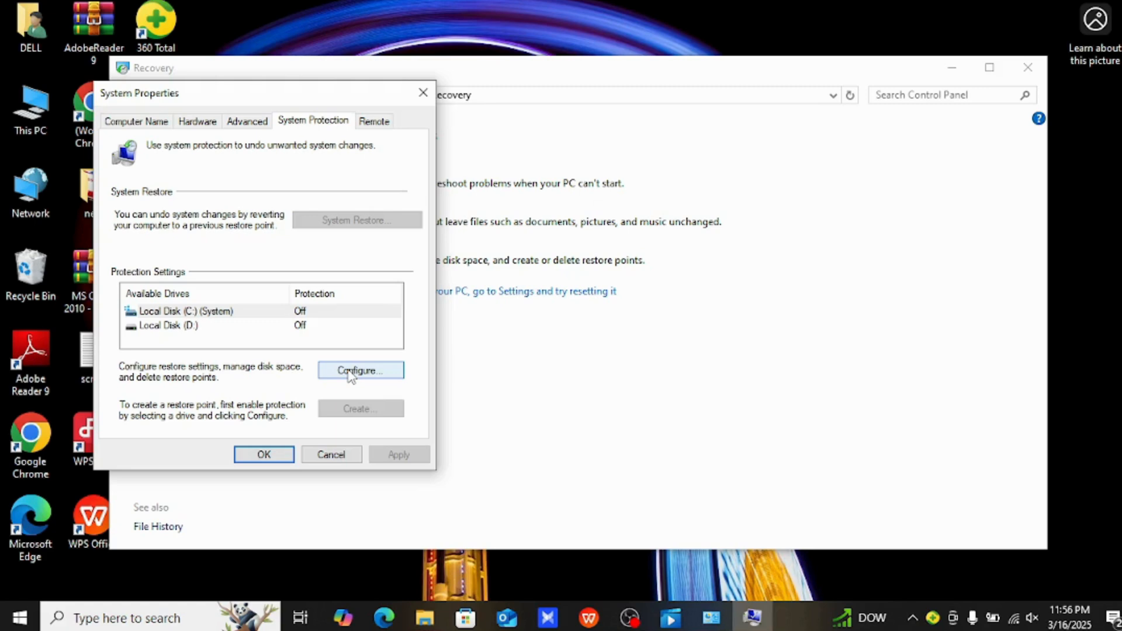
pyautogui.moveTo(318, 357)
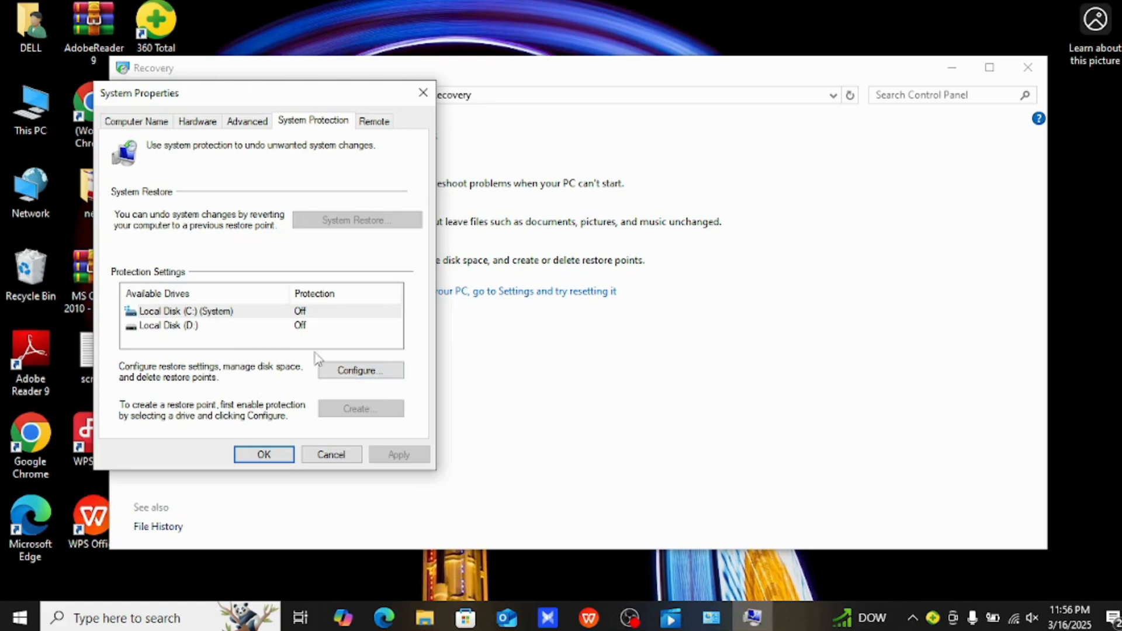
# Step: Turn on system protection for Local Disk C:, leaving D: off
pyautogui.click(358, 369)
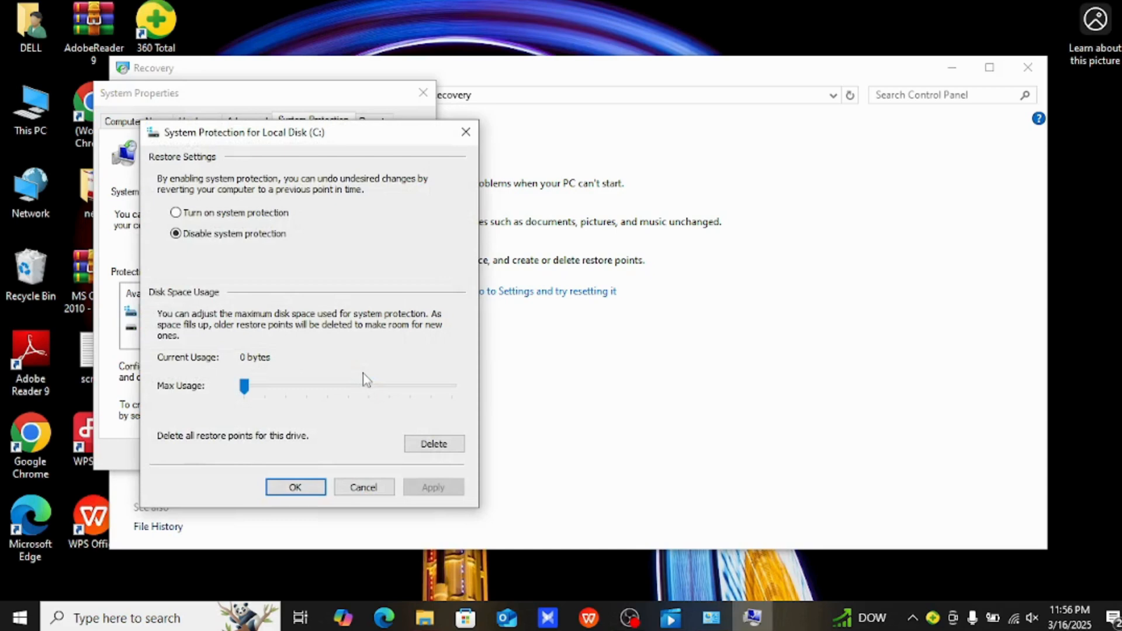
pyautogui.moveTo(272, 283)
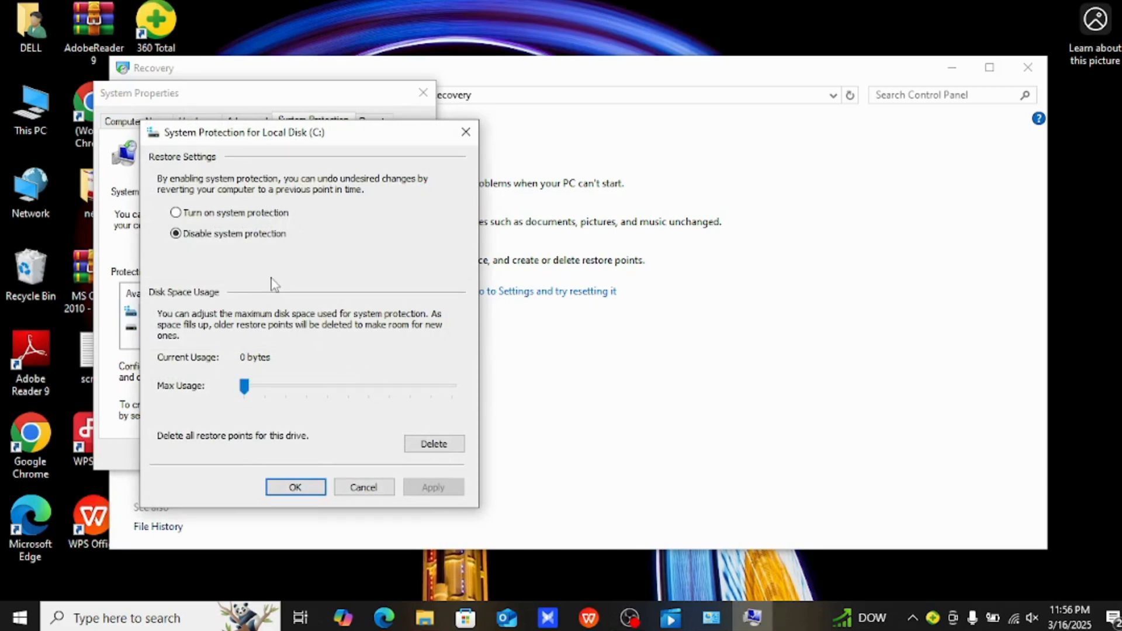
pyautogui.click(175, 212)
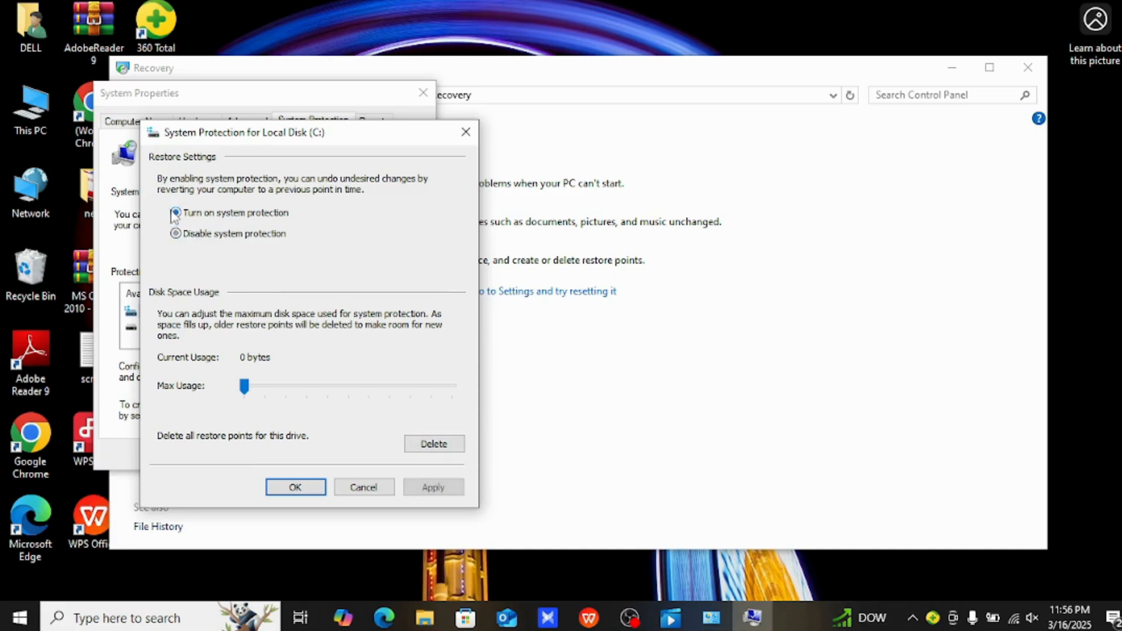
pyautogui.click(175, 212)
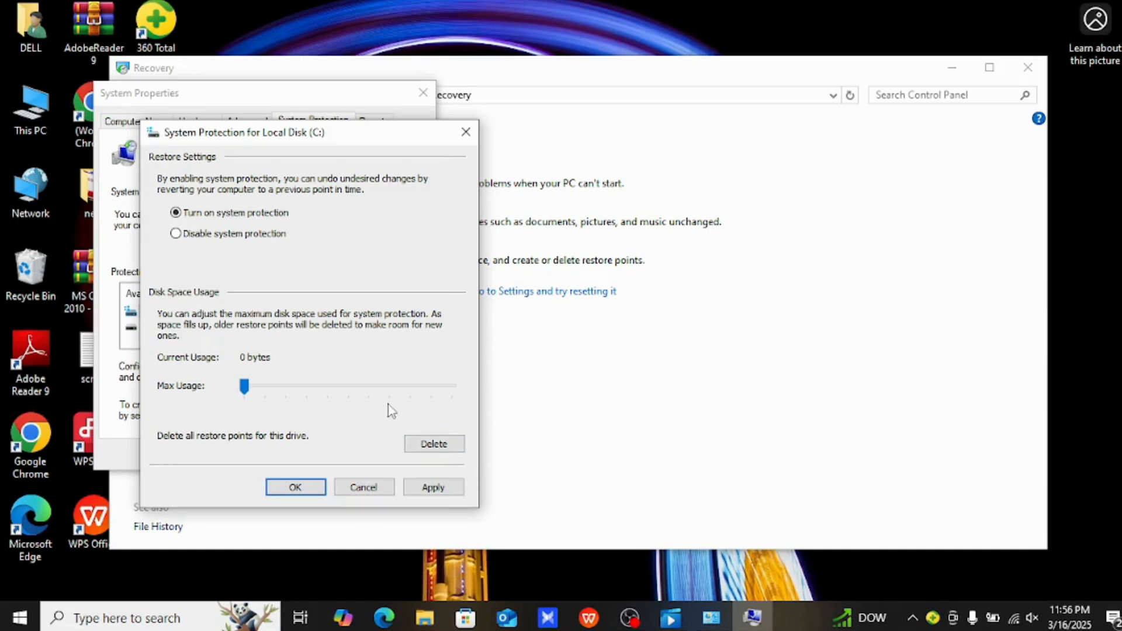
pyautogui.moveTo(384, 399)
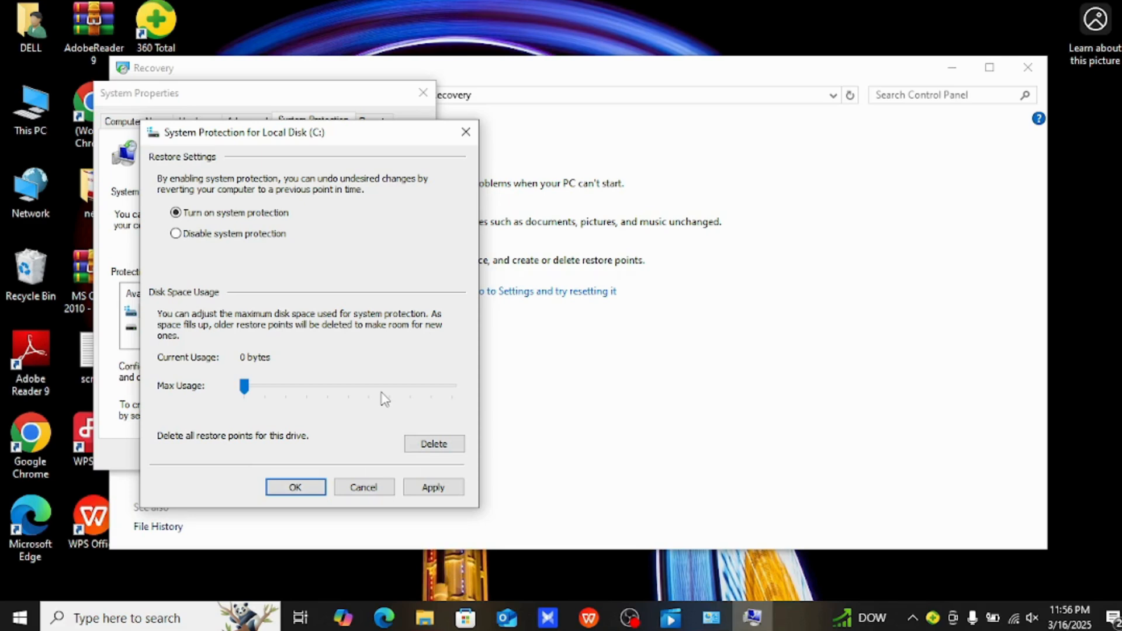
pyautogui.click(432, 487)
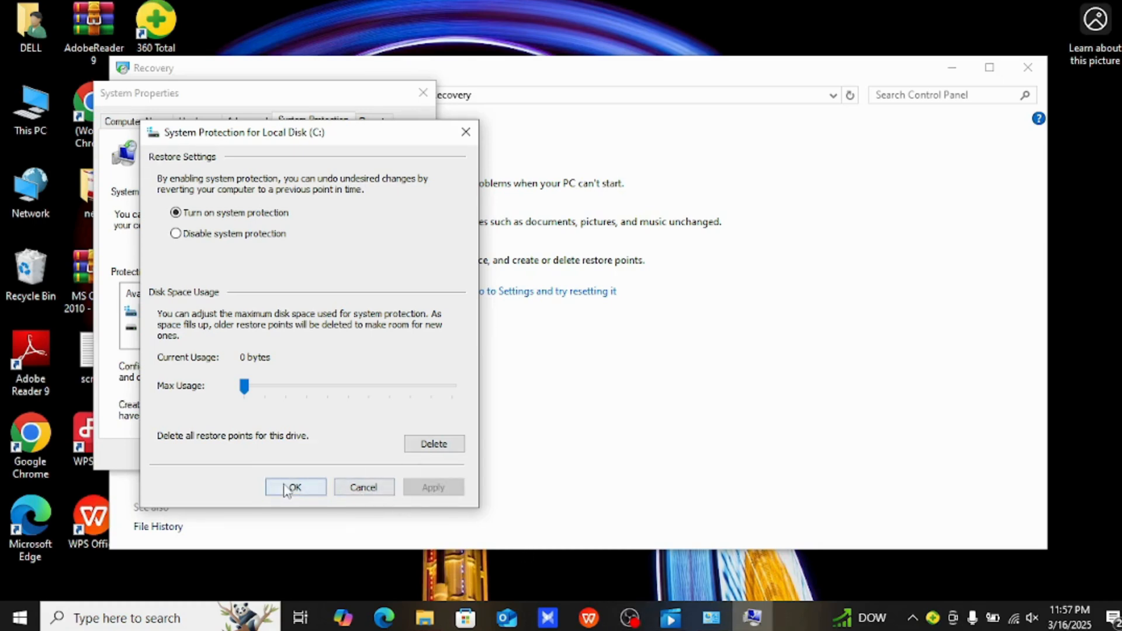
pyautogui.click(295, 487)
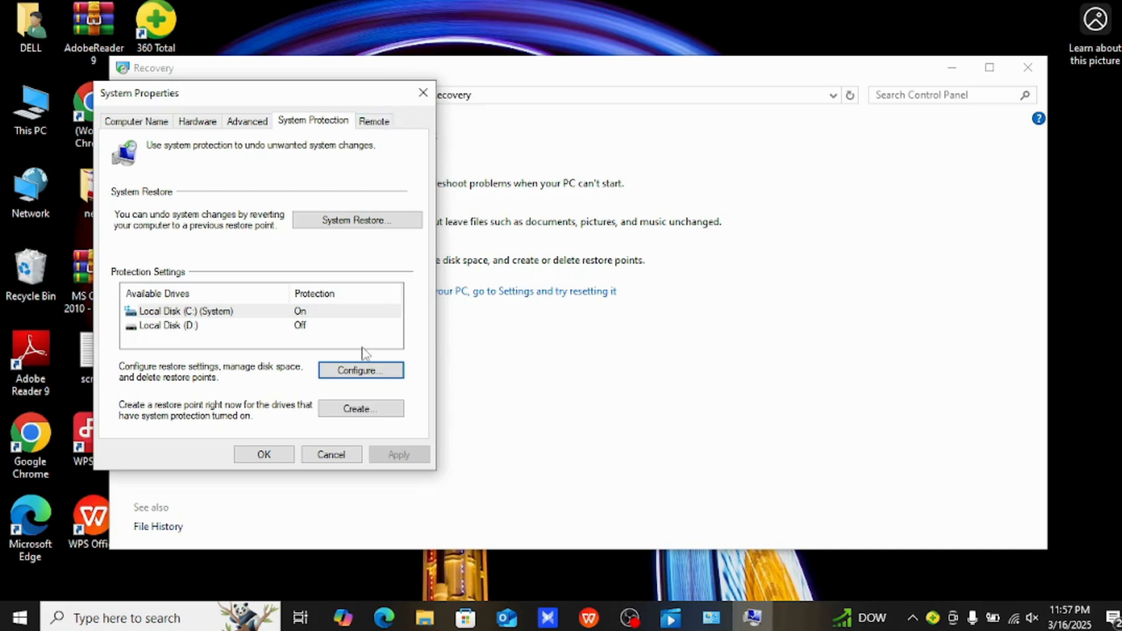
# Step: Create a restore point described '17-3-2025' and dismiss the success message
pyautogui.click(360, 409)
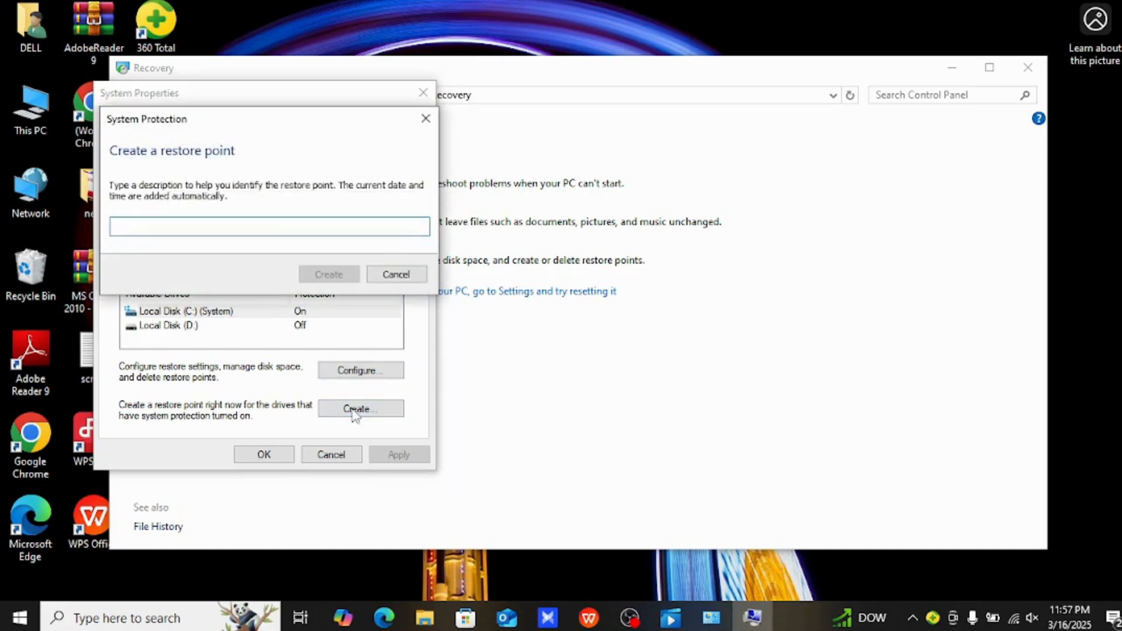
pyautogui.write('17-3-2')
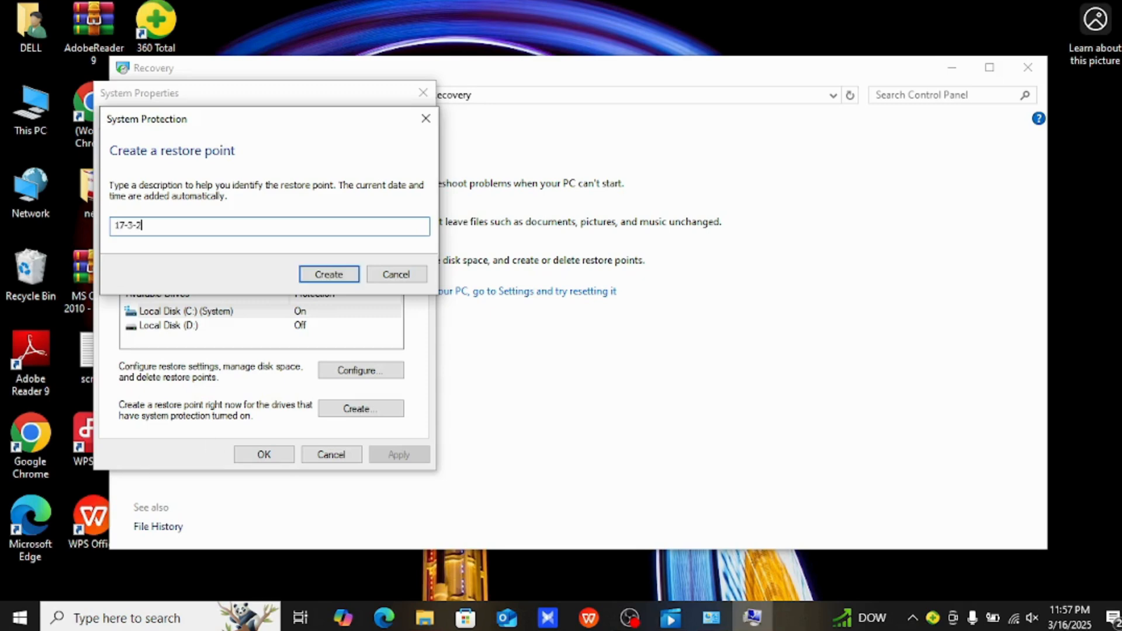
pyautogui.write('025')
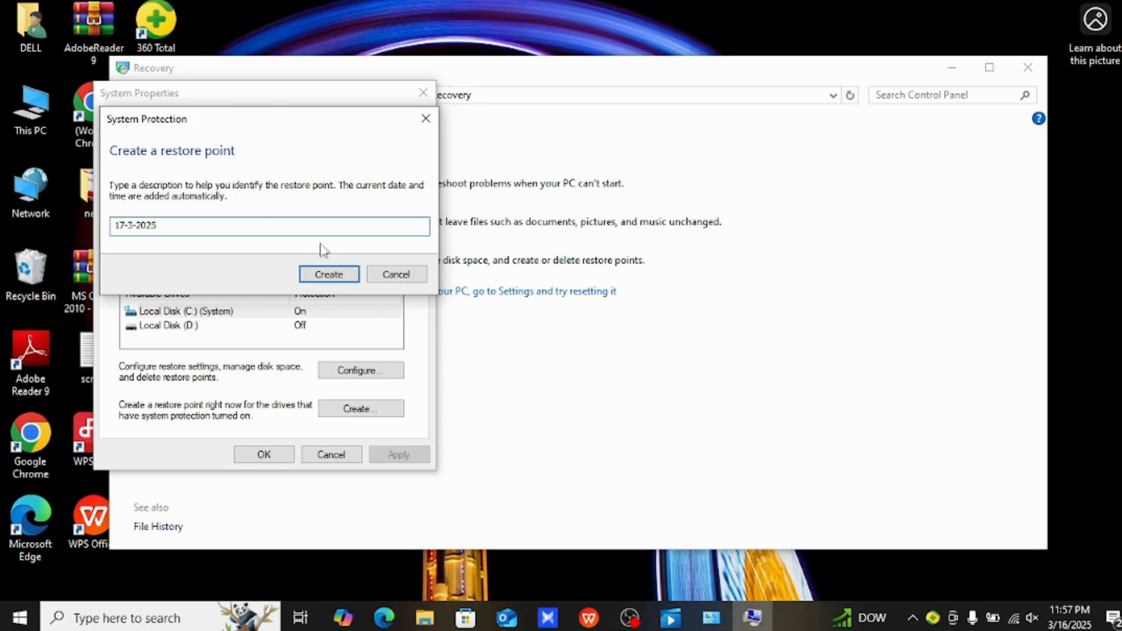
pyautogui.click(329, 274)
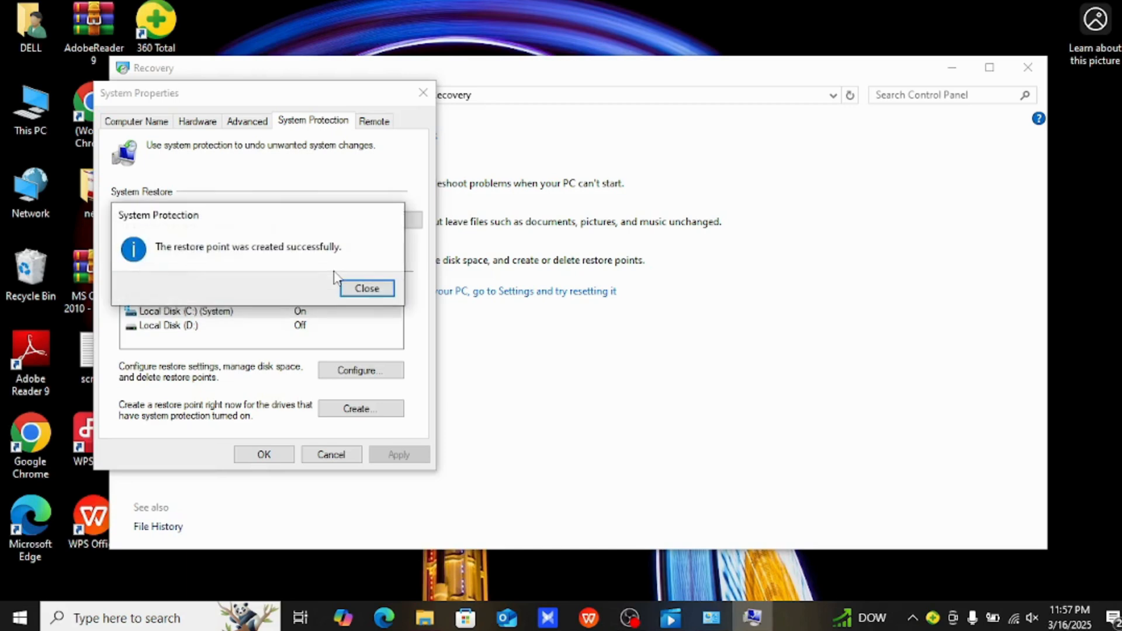
pyautogui.click(366, 287)
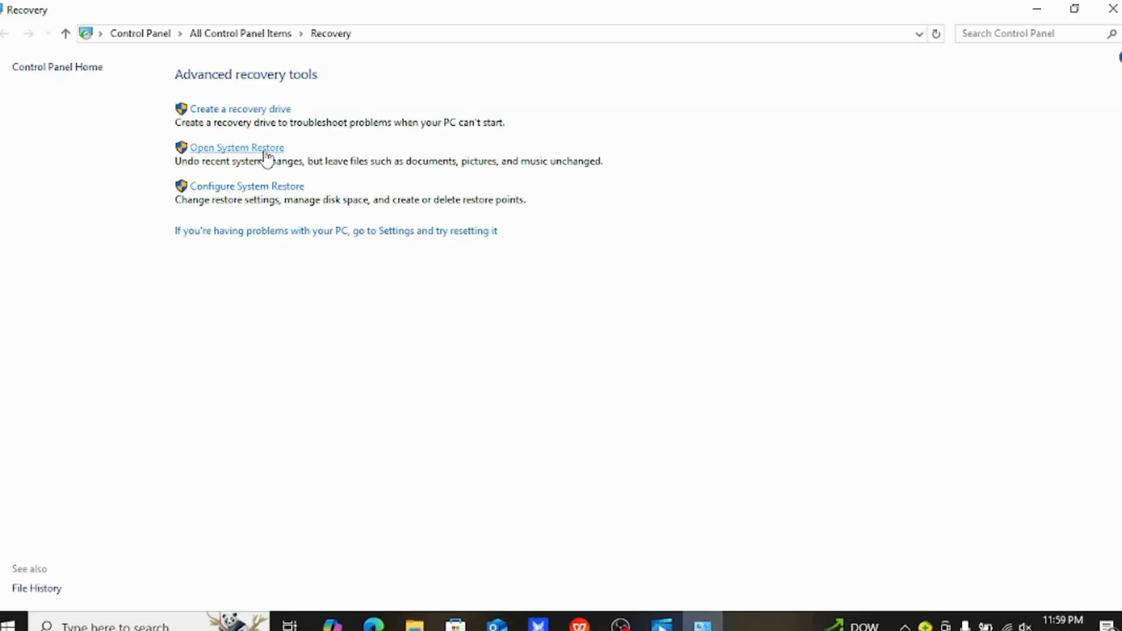
# Step: Launch System Restore and advance to the restore point list showing '17-3-2025'
pyautogui.click(236, 147)
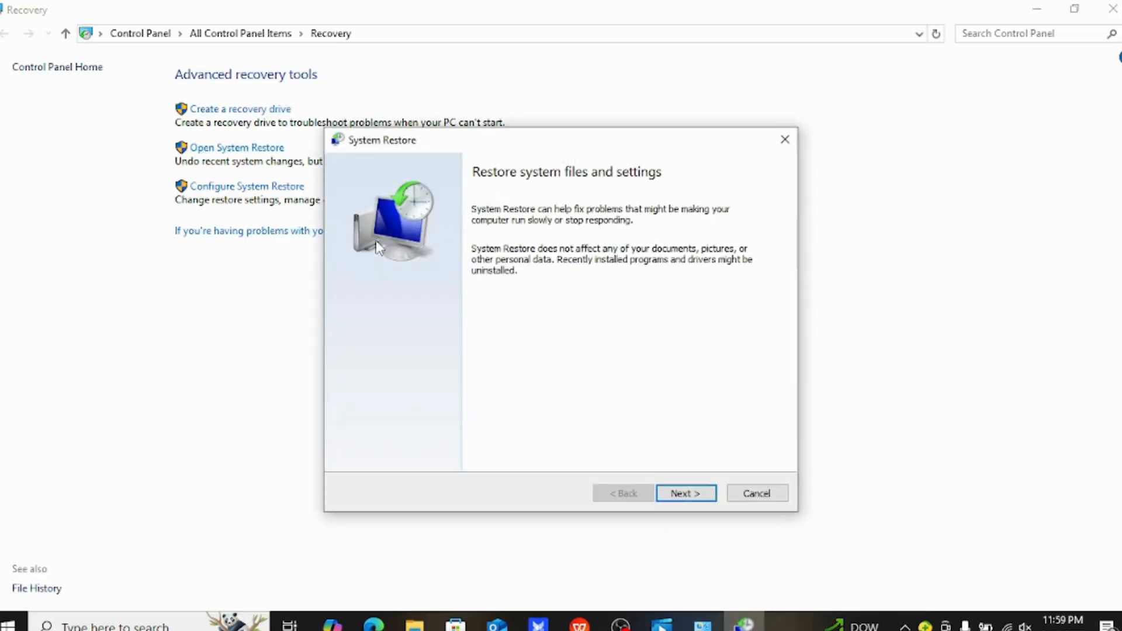
pyautogui.click(684, 493)
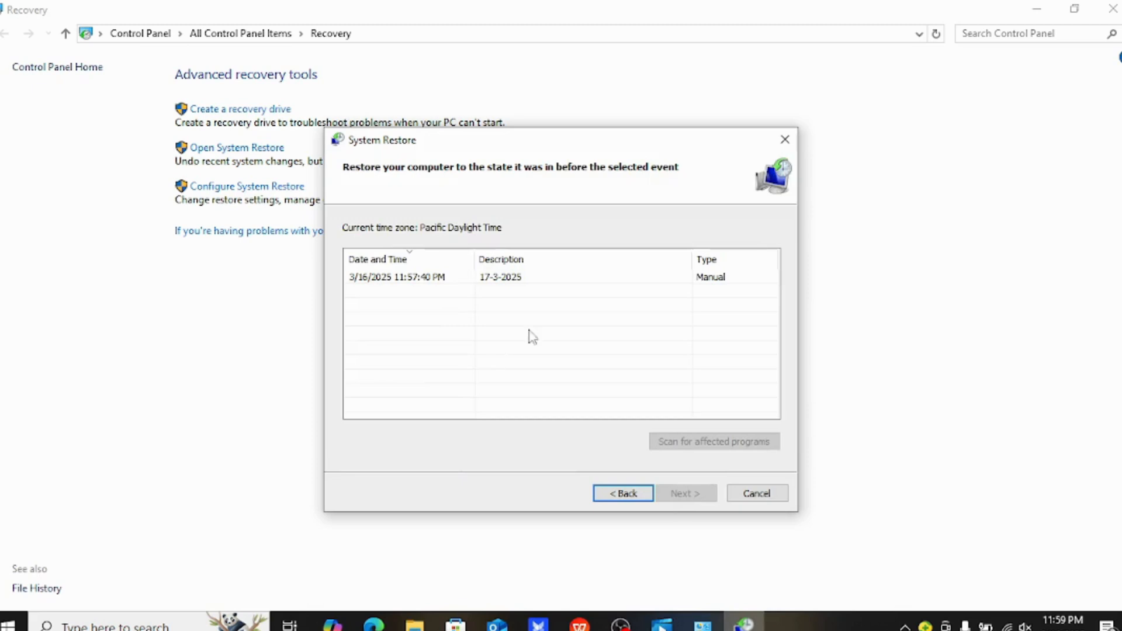